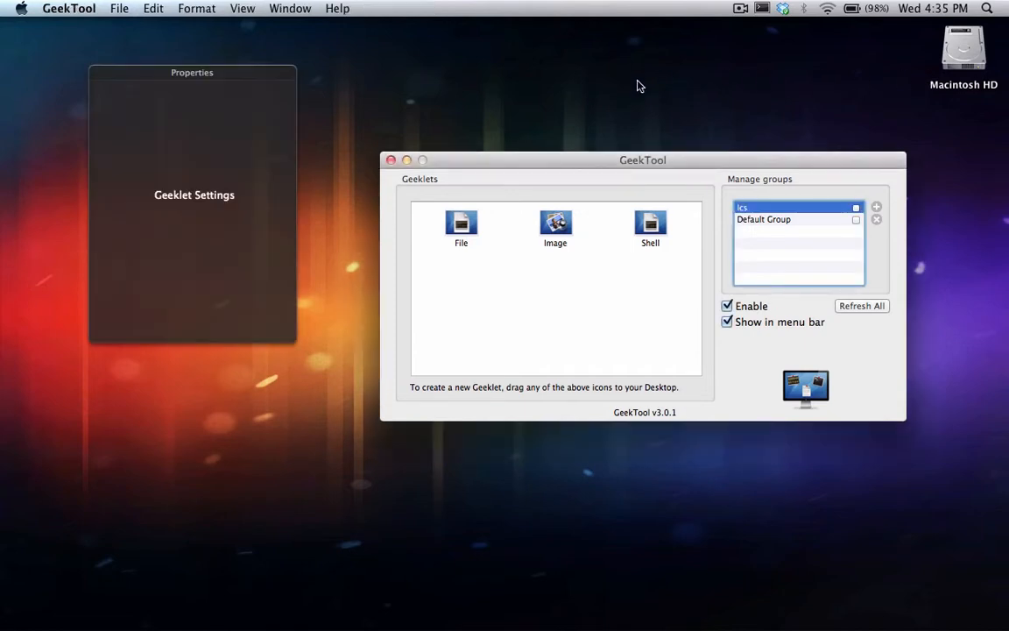
mouse_move(586, 129)
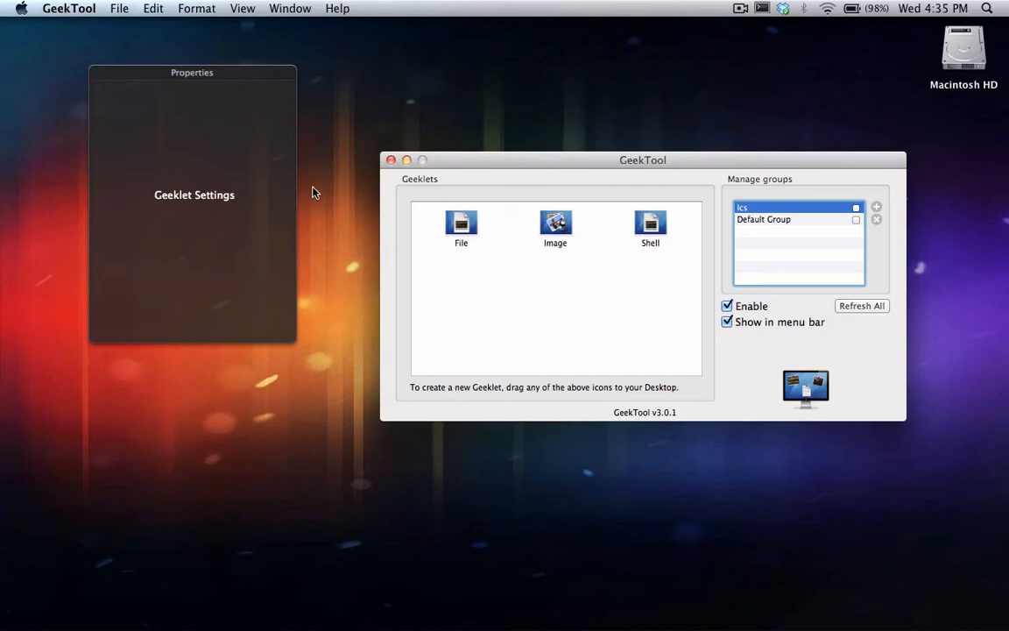
Step: Dismiss the GeekTool geeklet manager window so only the desktop remains
drag(643, 160, 643, 164)
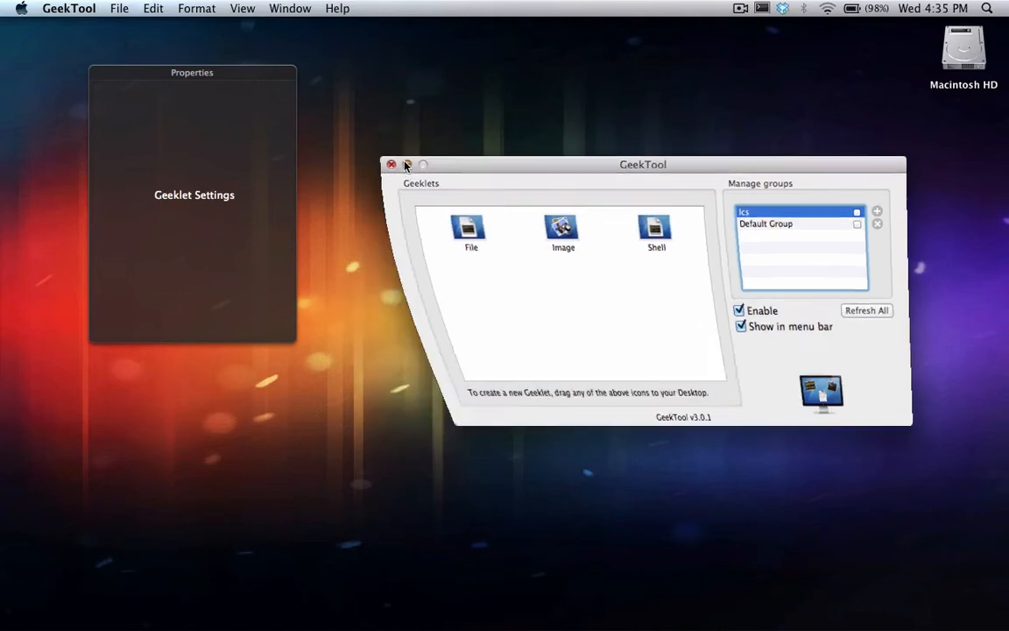
Step: Choose System Preferences from the Apple menu to show the preferences overview
click(391, 165)
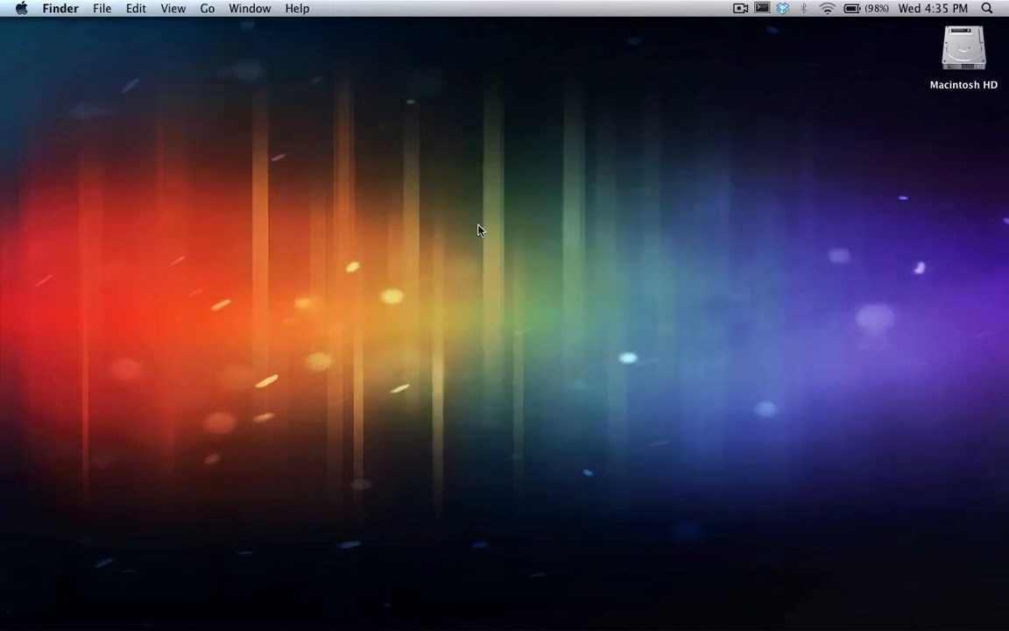
mouse_move(15, 10)
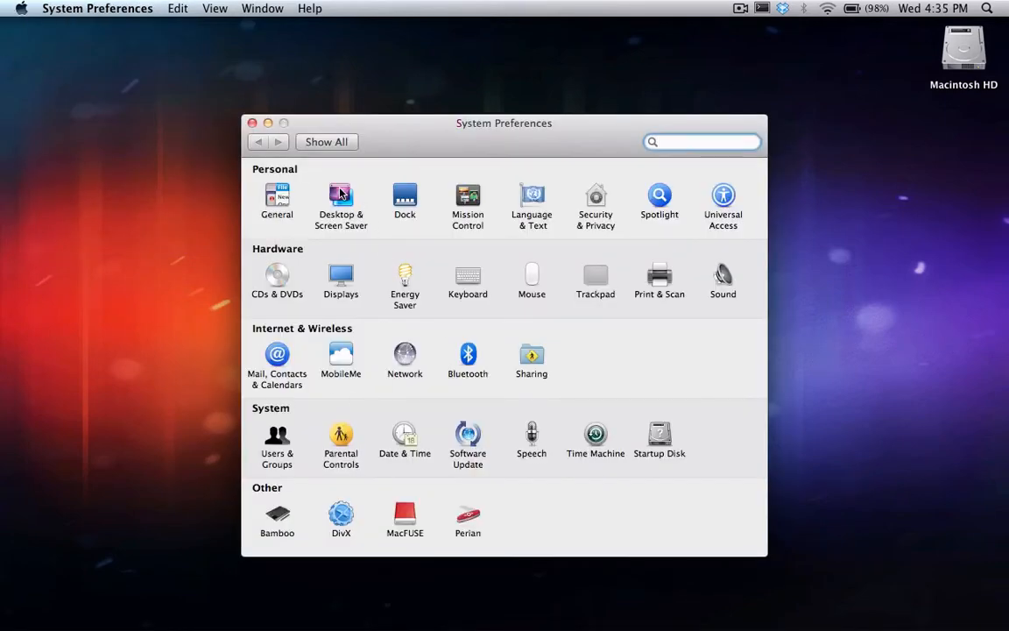
click(340, 196)
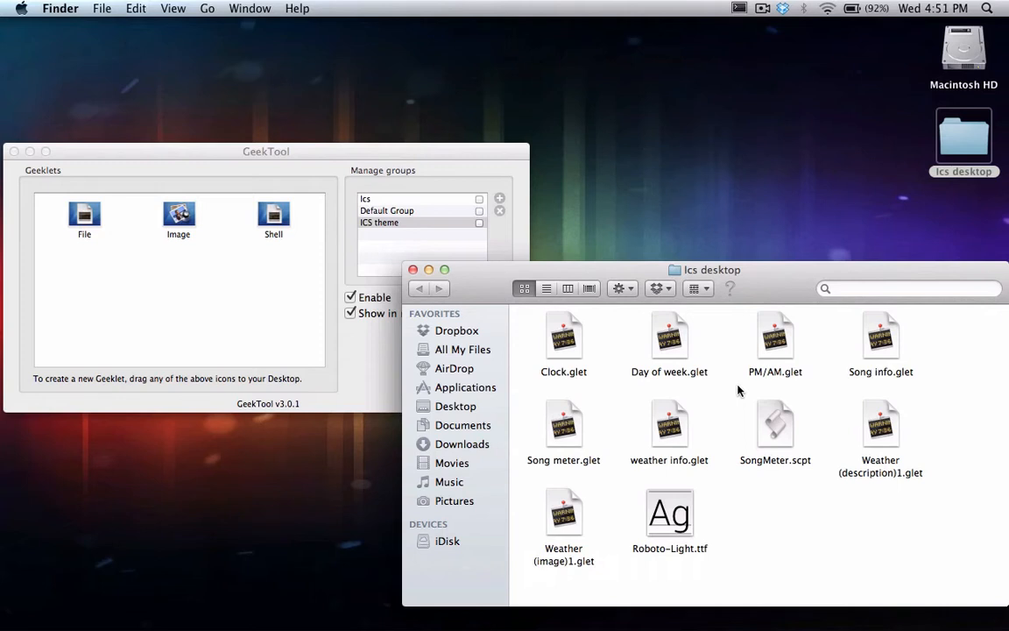
click(670, 515)
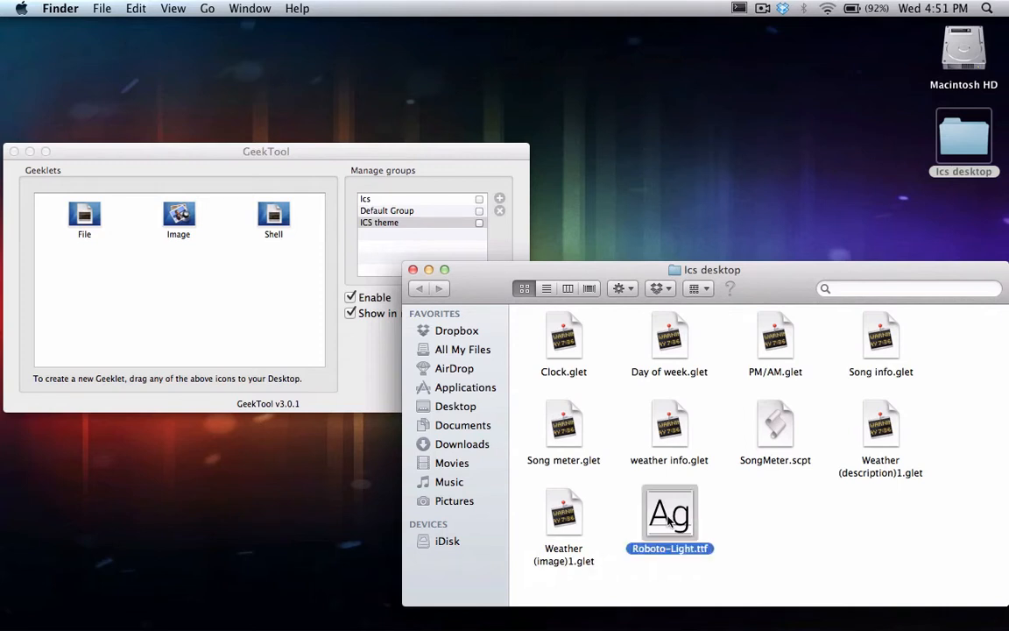
right_click(669, 517)
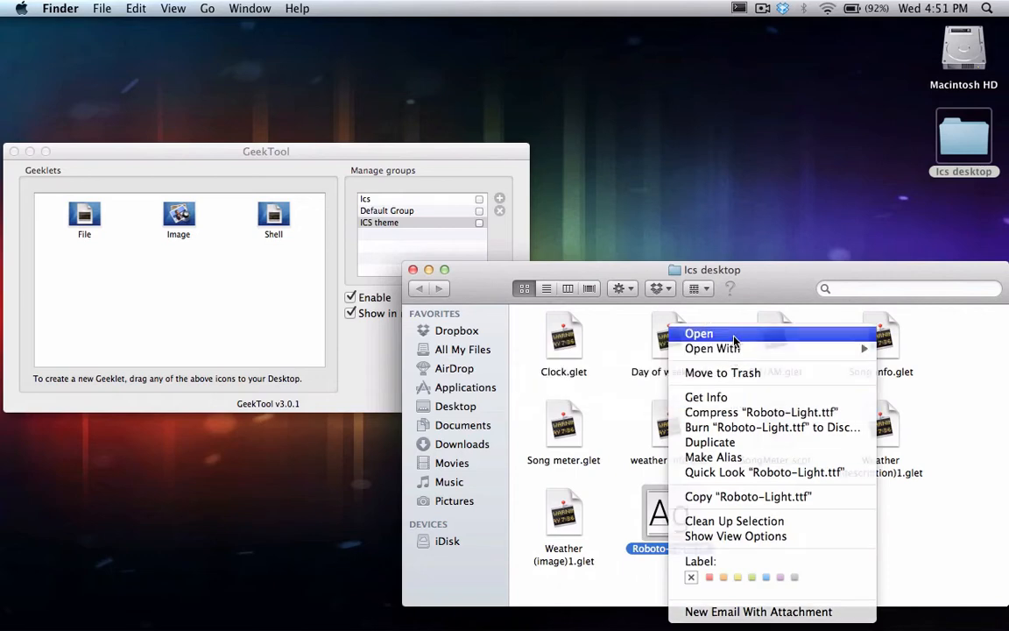
click(697, 333)
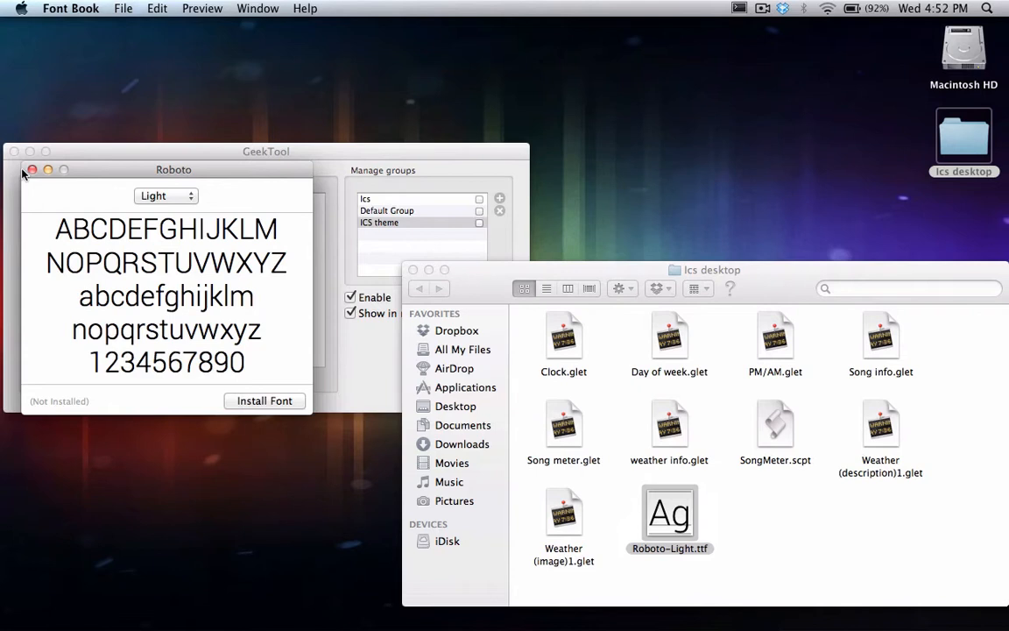
click(32, 168)
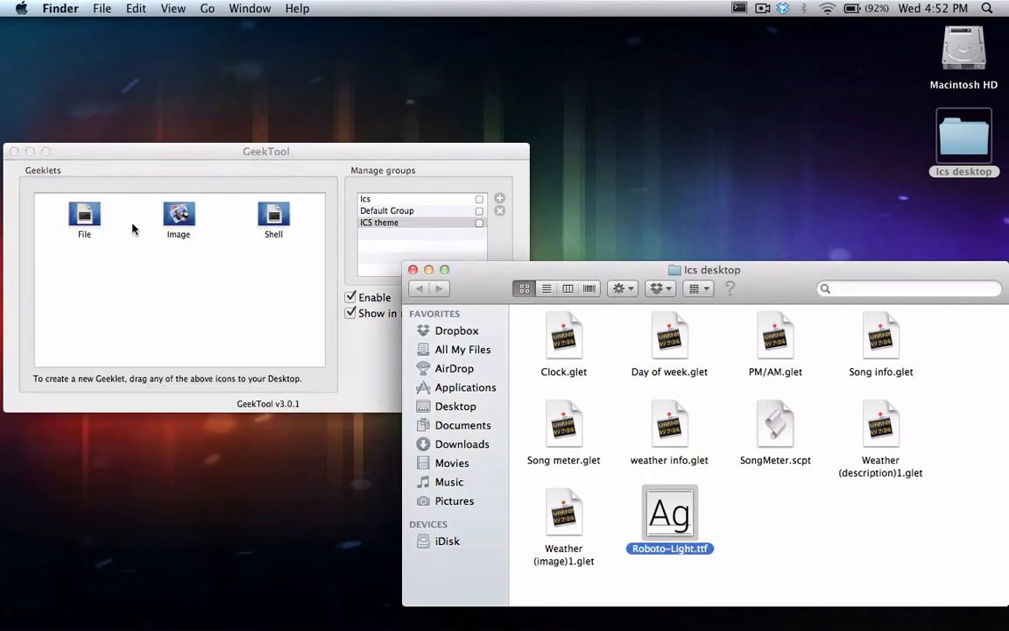
mouse_move(745, 567)
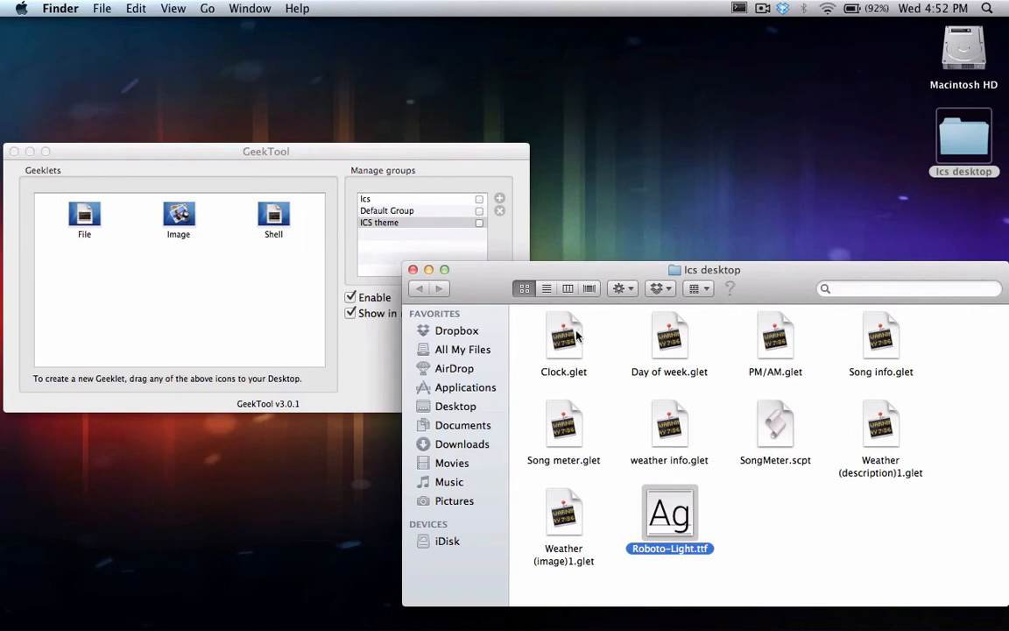
Step: Run Clock.glet from the ics desktop folder so the cyan clock appears
right_click(564, 337)
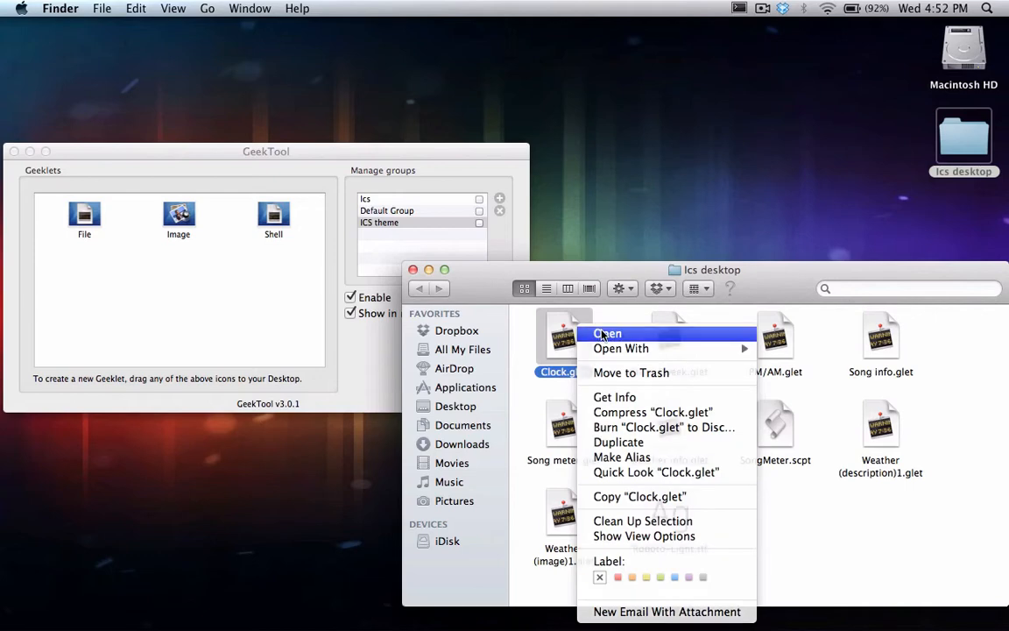
click(607, 333)
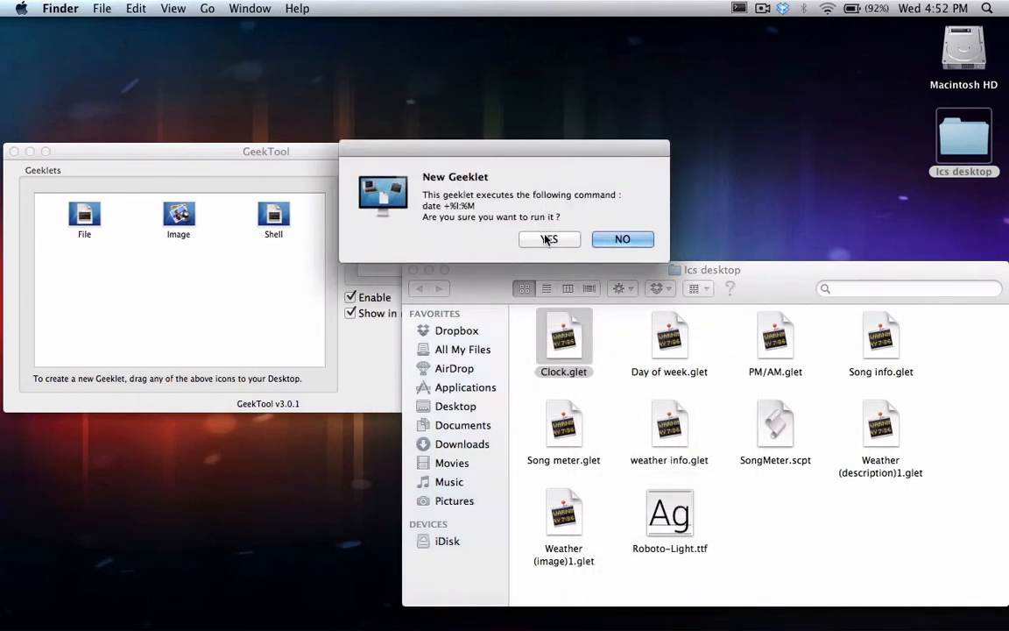
click(551, 239)
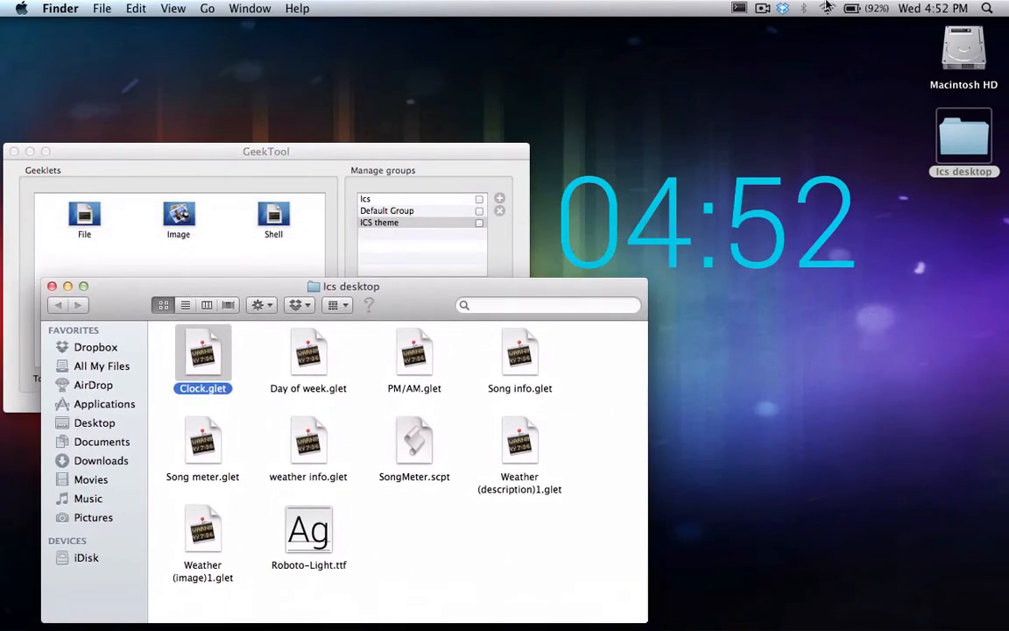
mouse_move(305, 354)
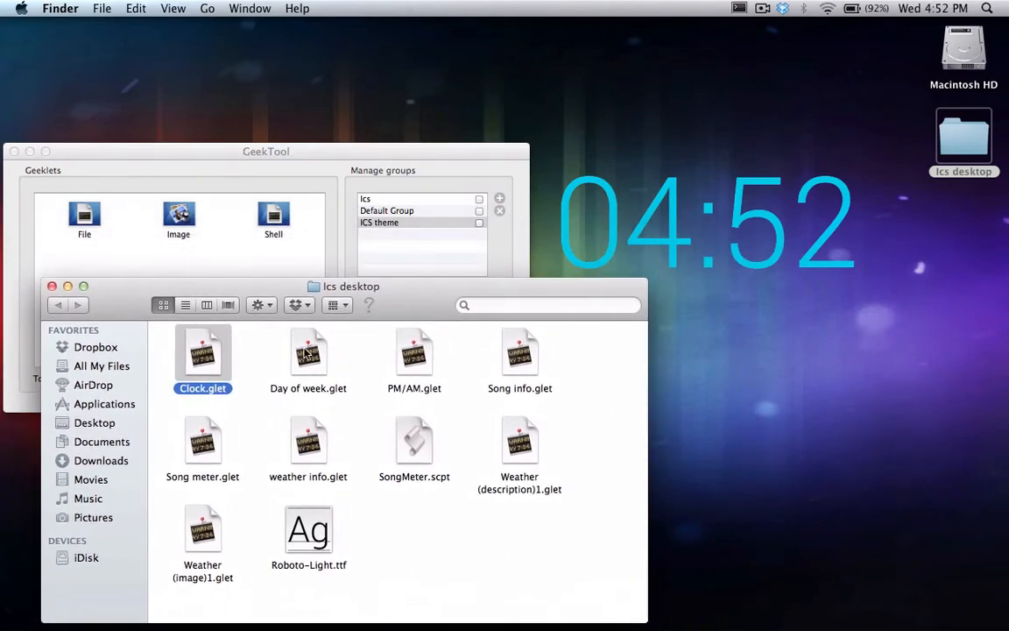
Step: Run Day of week.glet and PM/AM.glet so the weekday and AM/PM appear
double_click(309, 354)
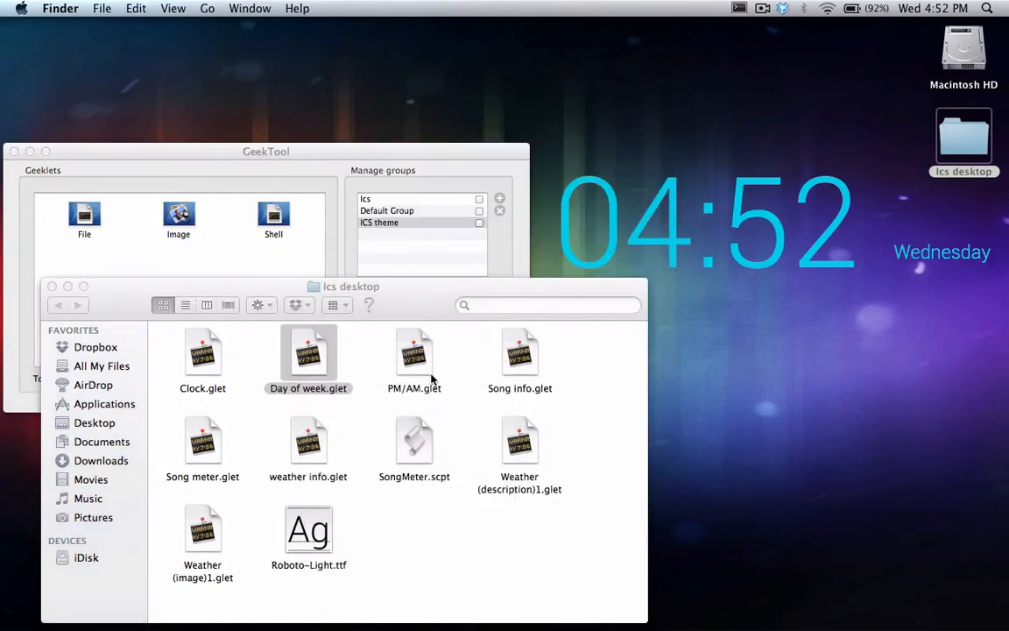
right_click(414, 354)
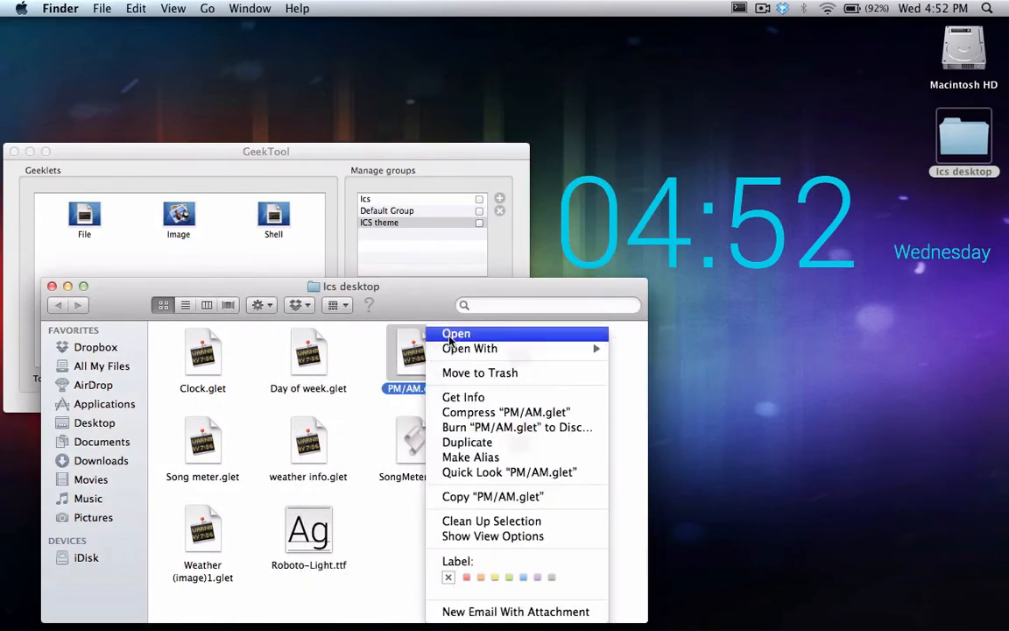
click(455, 333)
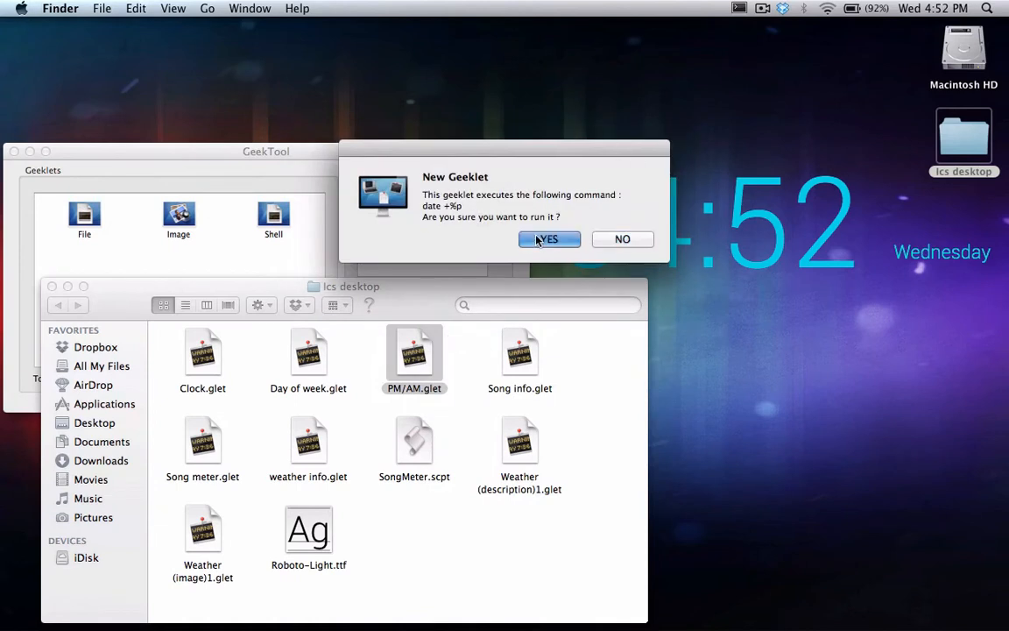
click(547, 238)
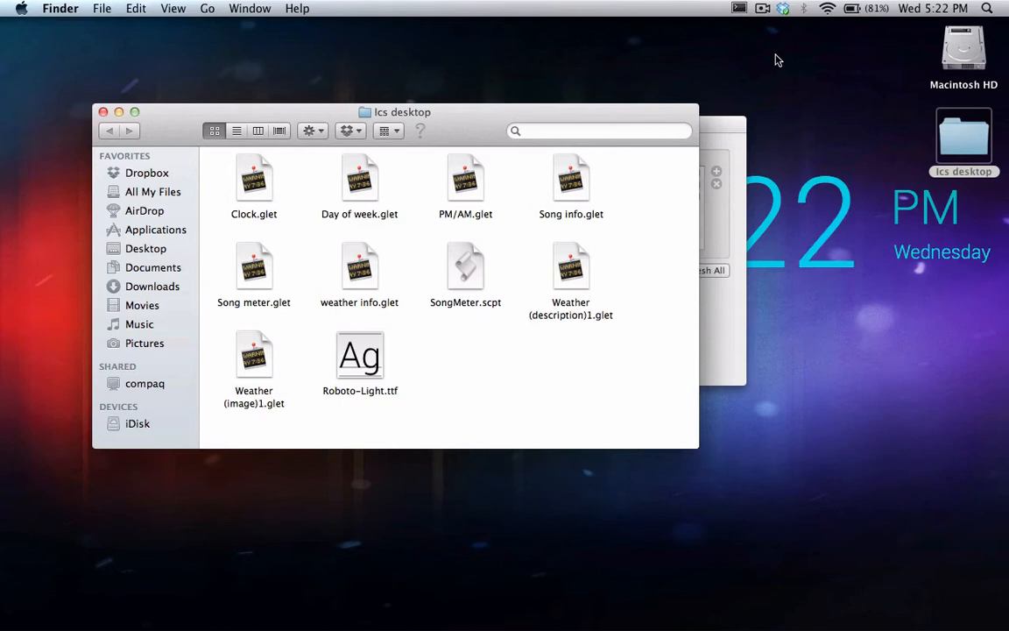
mouse_move(464, 252)
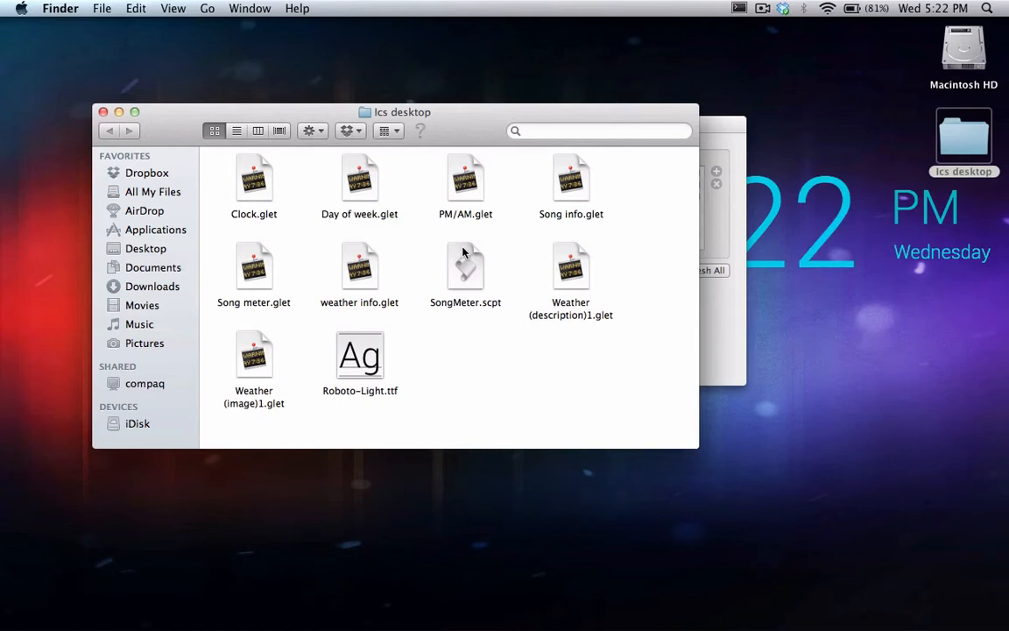
mouse_move(584, 175)
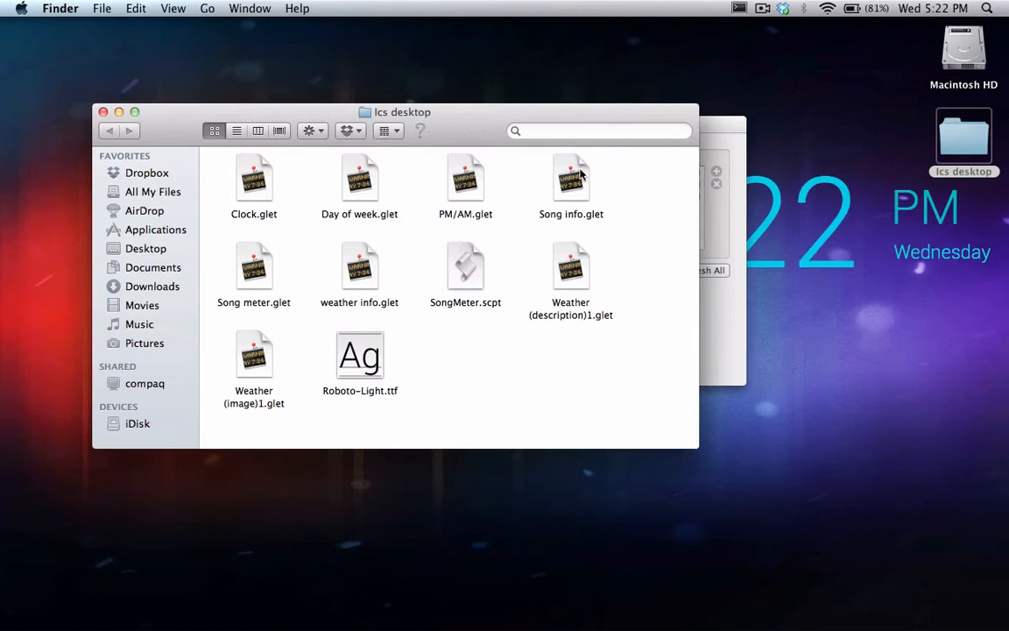
Step: Run Song info.glet and Song meter.glet so the current track title shows across the top
double_click(571, 179)
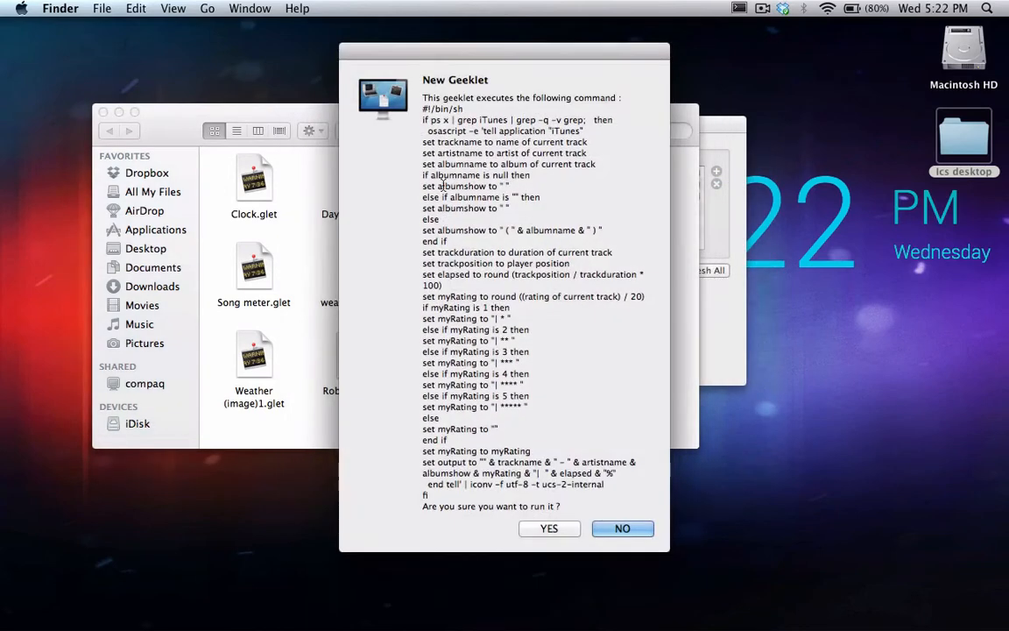
click(550, 529)
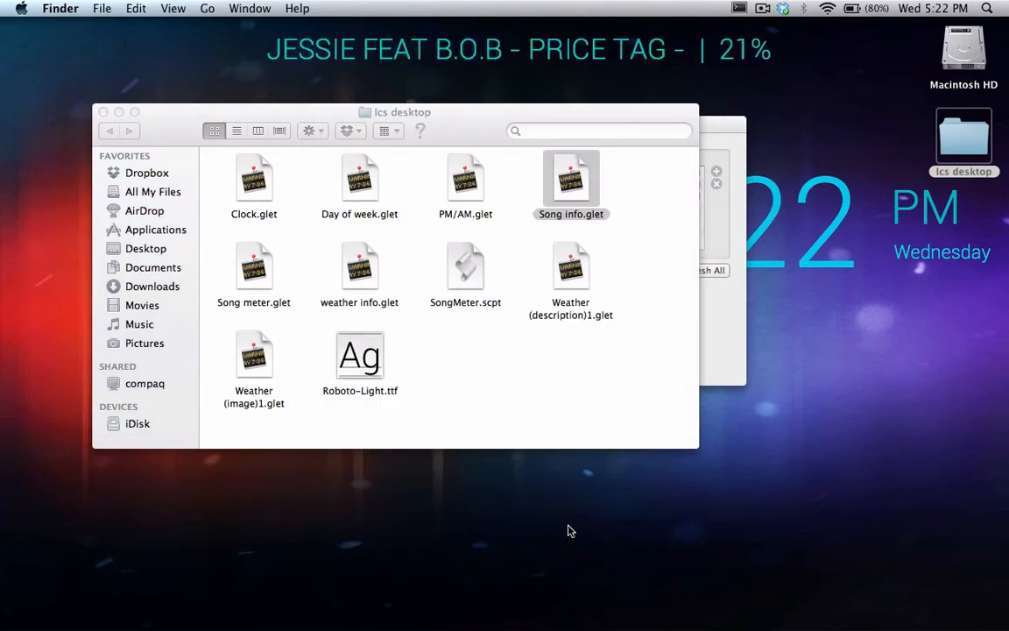
right_click(252, 266)
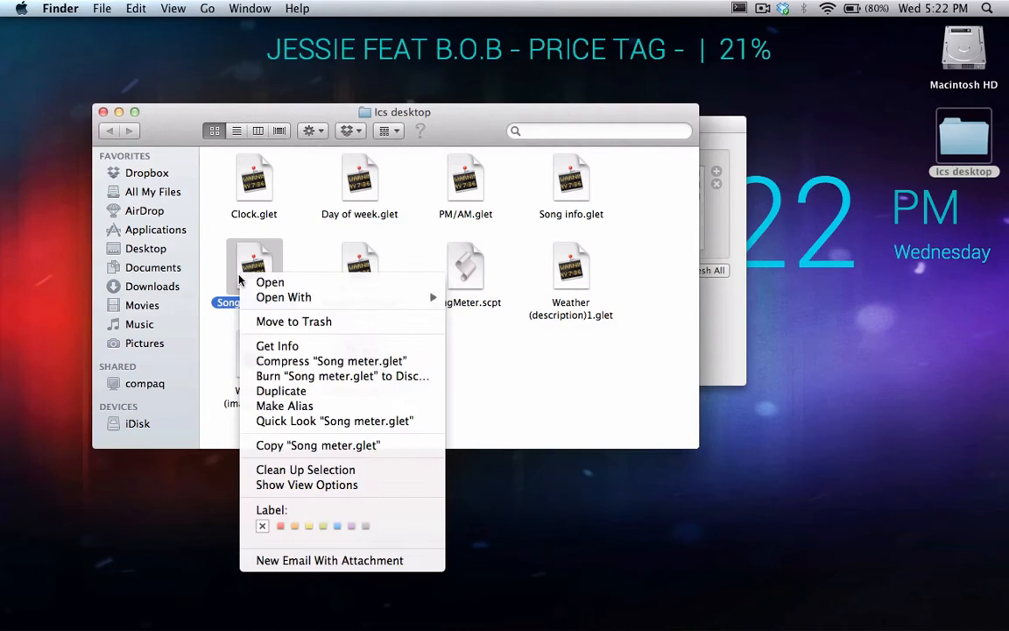
click(270, 280)
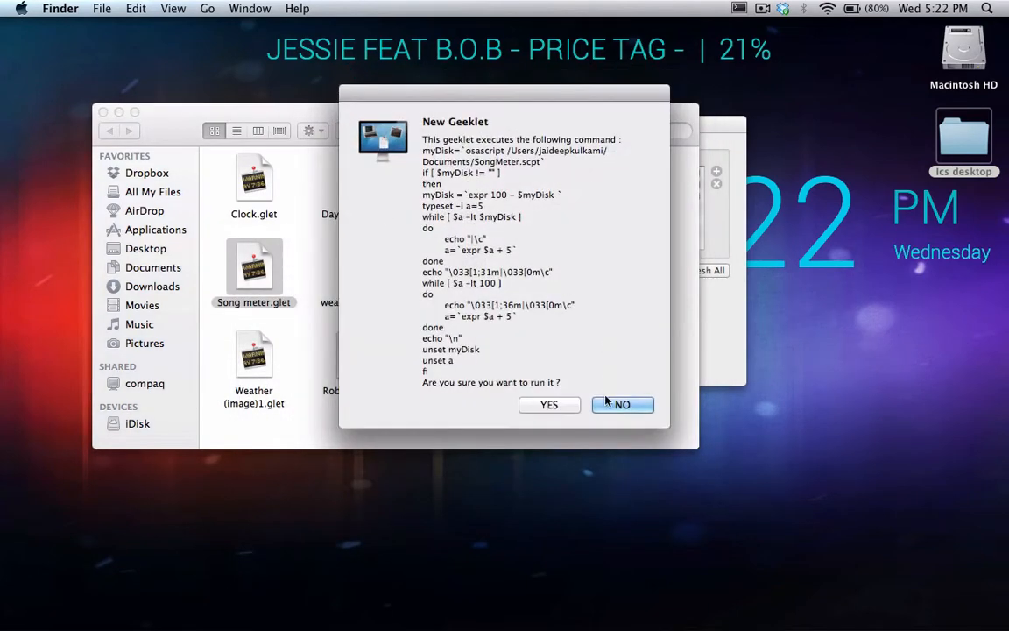
click(622, 403)
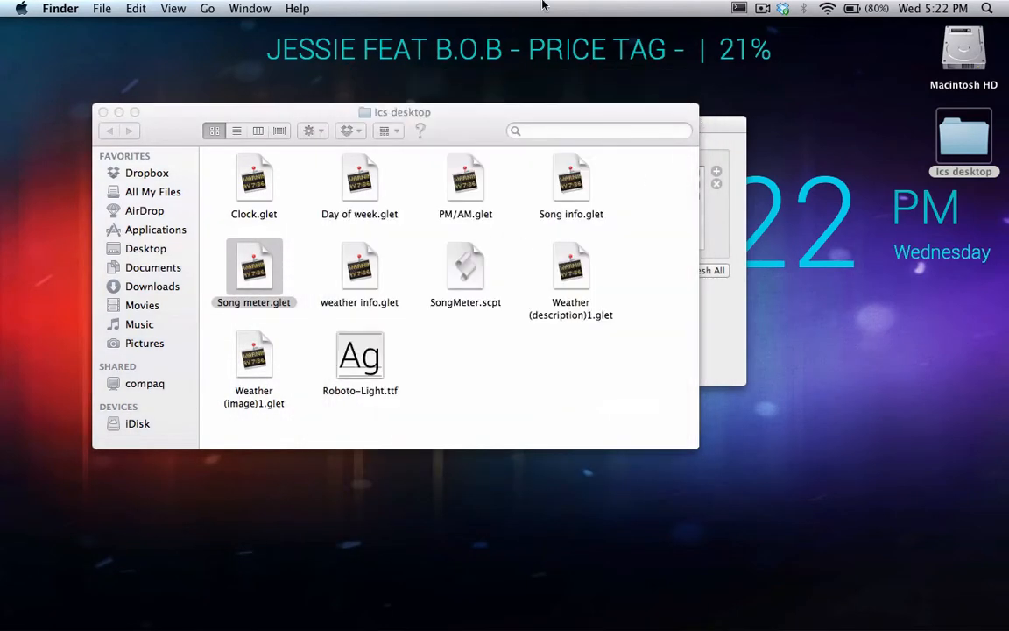
mouse_move(981, 368)
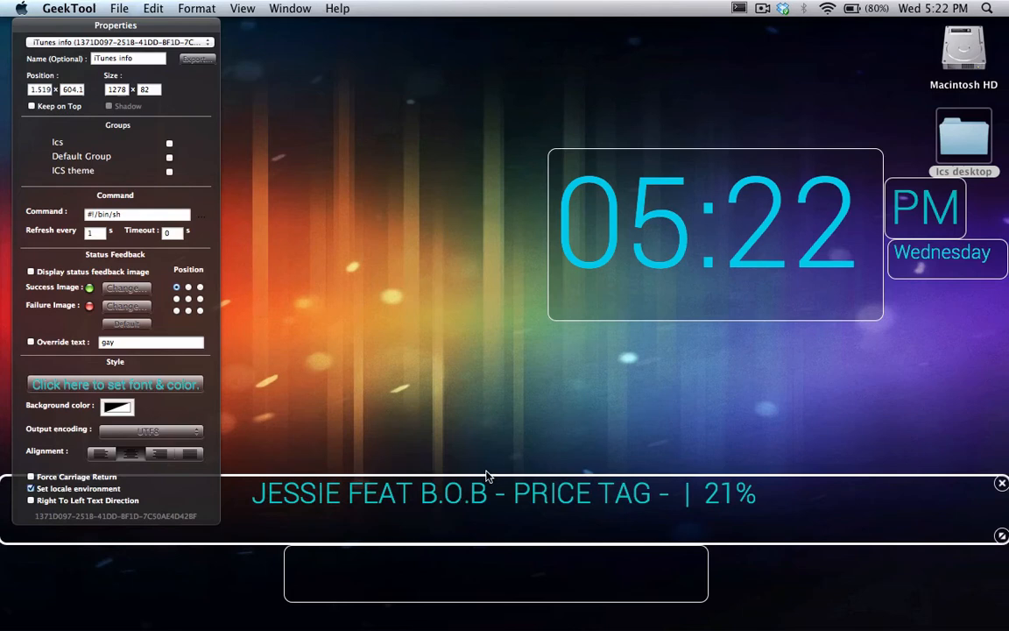
mouse_move(553, 484)
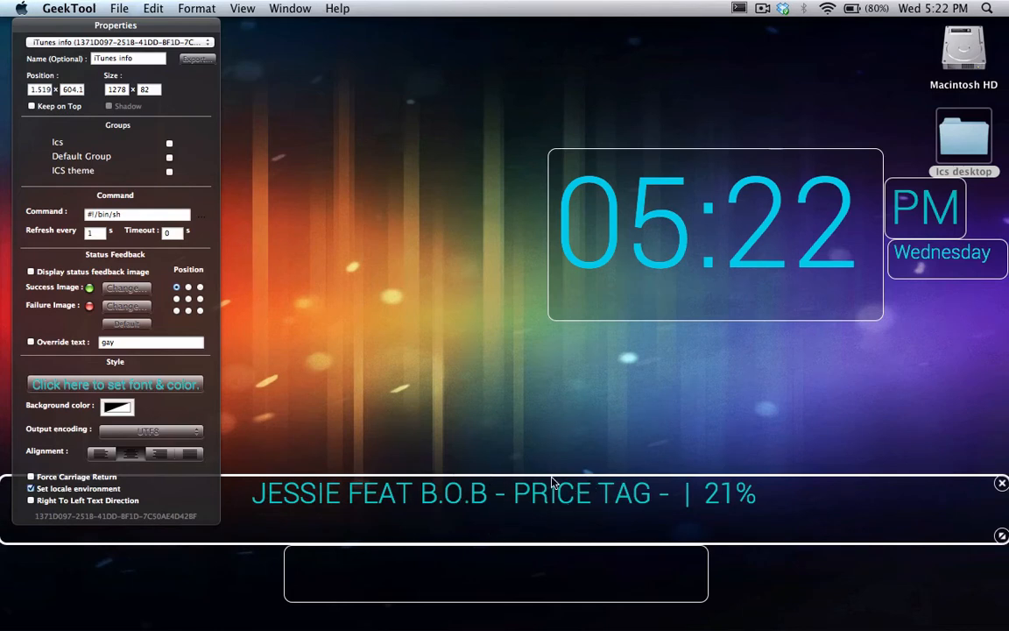
mouse_move(537, 534)
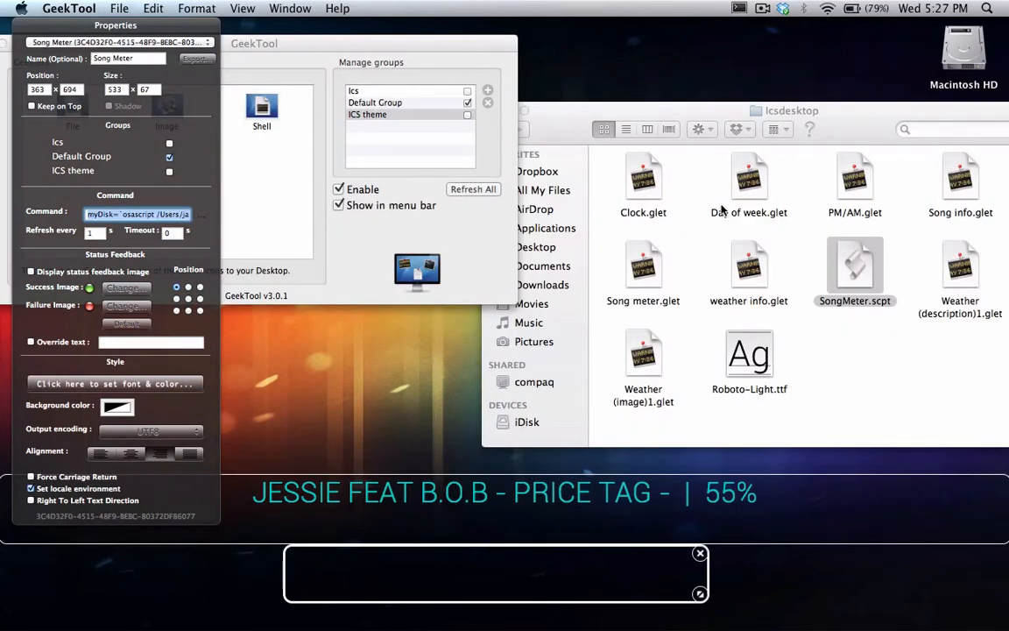
mouse_move(646, 568)
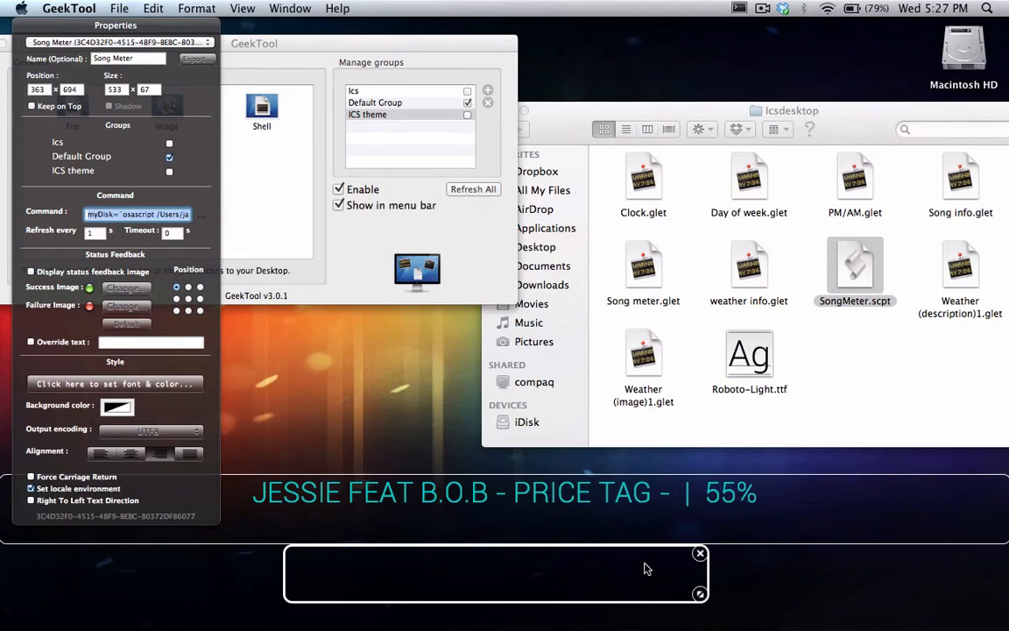
mouse_move(640, 529)
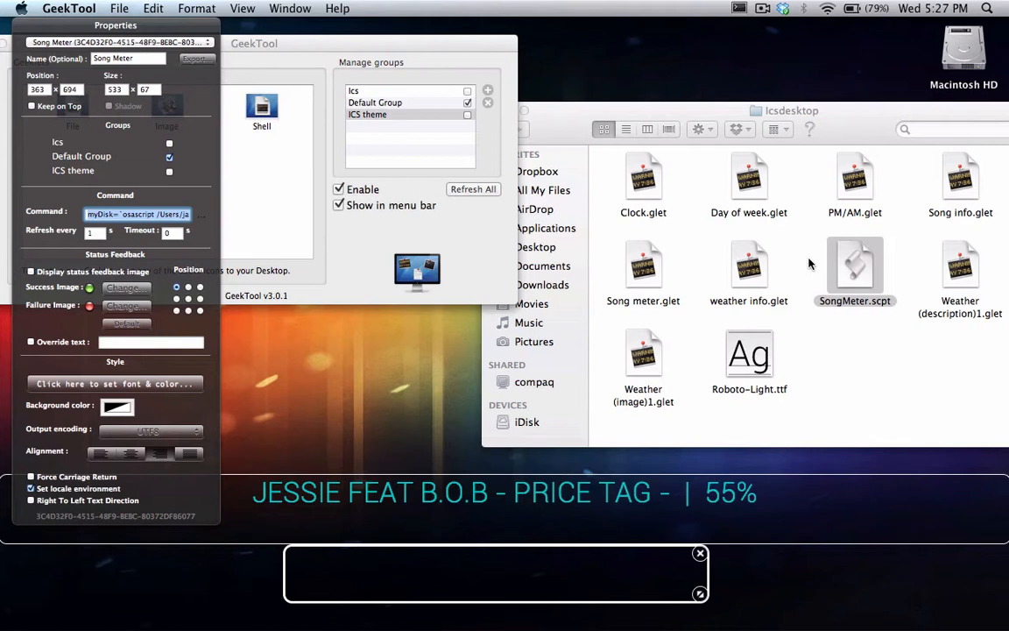
mouse_move(526, 605)
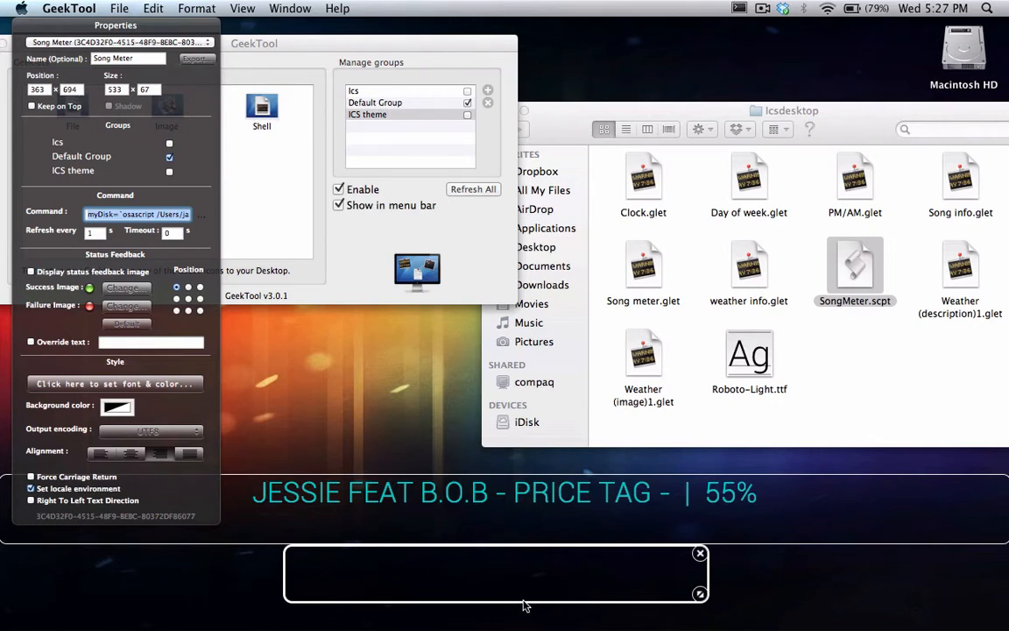
mouse_move(517, 564)
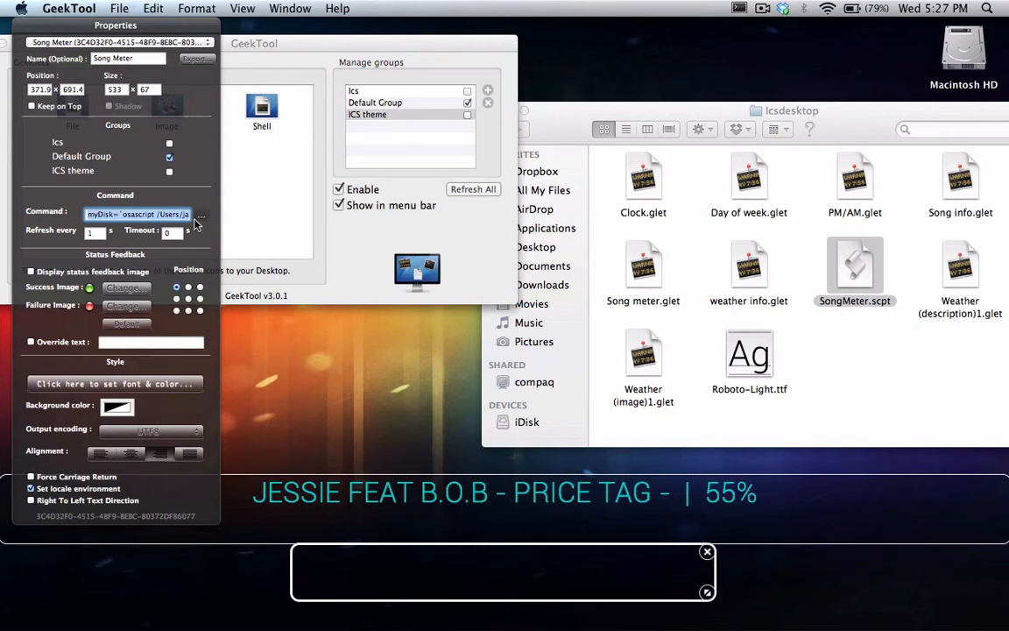
Step: Point the Song Meter command at Desktop/Icsdesktop/SongMeter.scpt and save the change
click(200, 215)
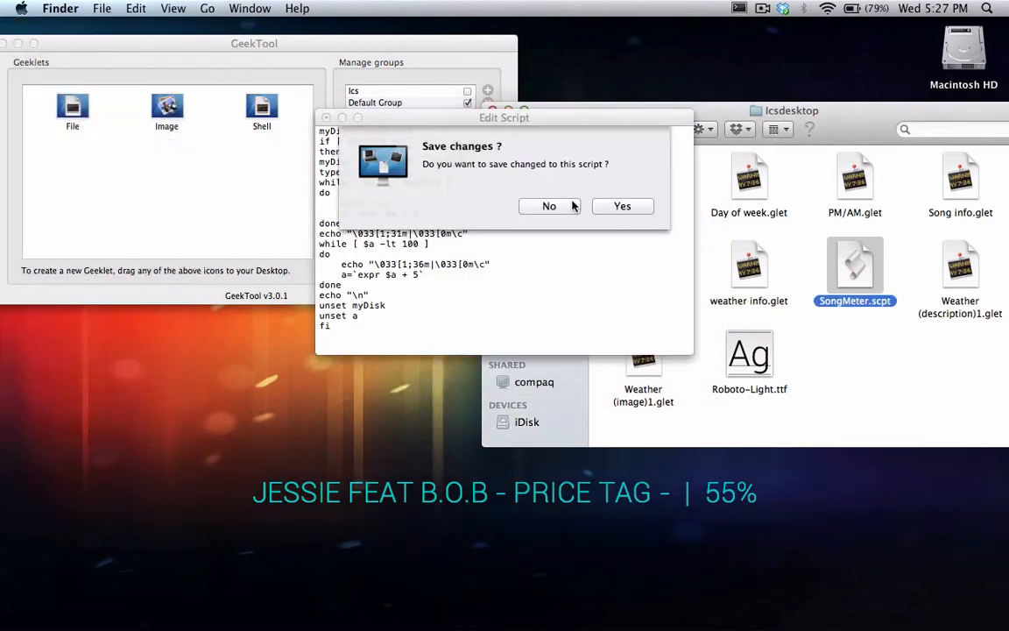
click(551, 205)
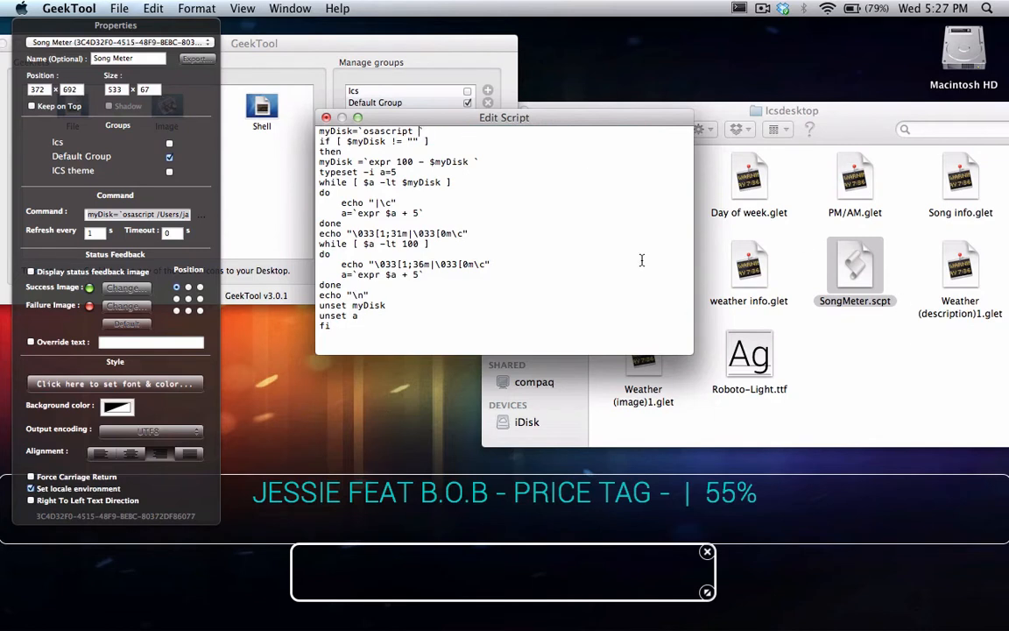
mouse_move(561, 126)
text( /Users/jaideepkulkami/Desktop/Icsdesktop/SongMeter.scpt)
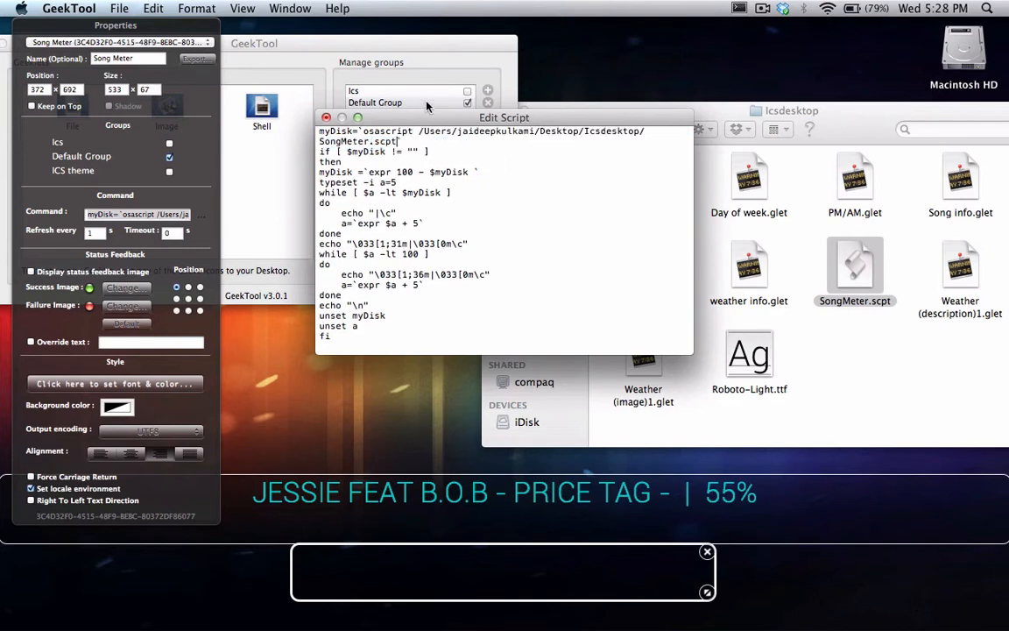
click(326, 116)
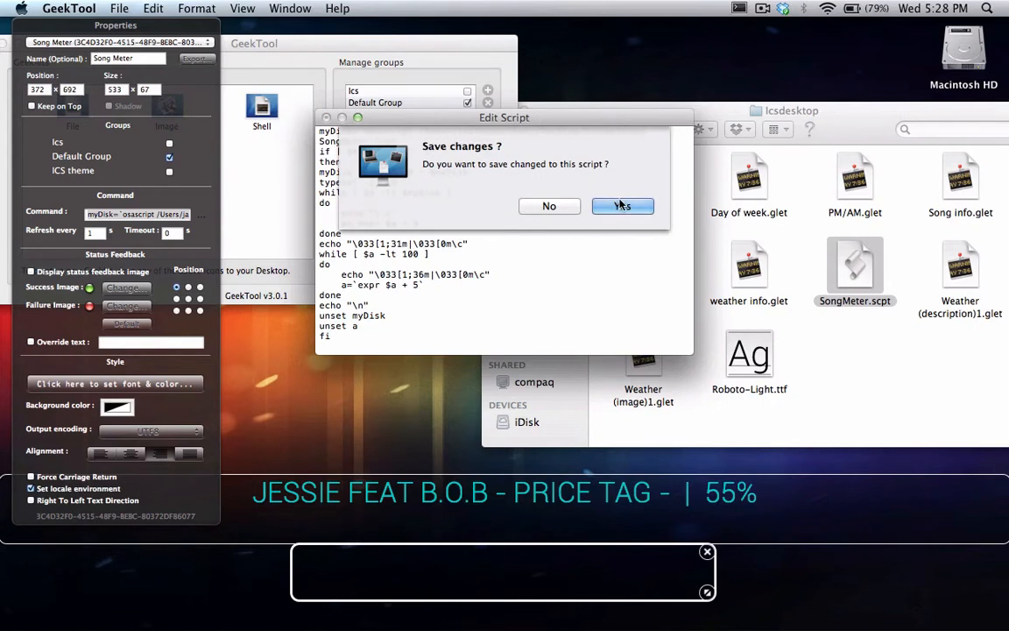
click(624, 205)
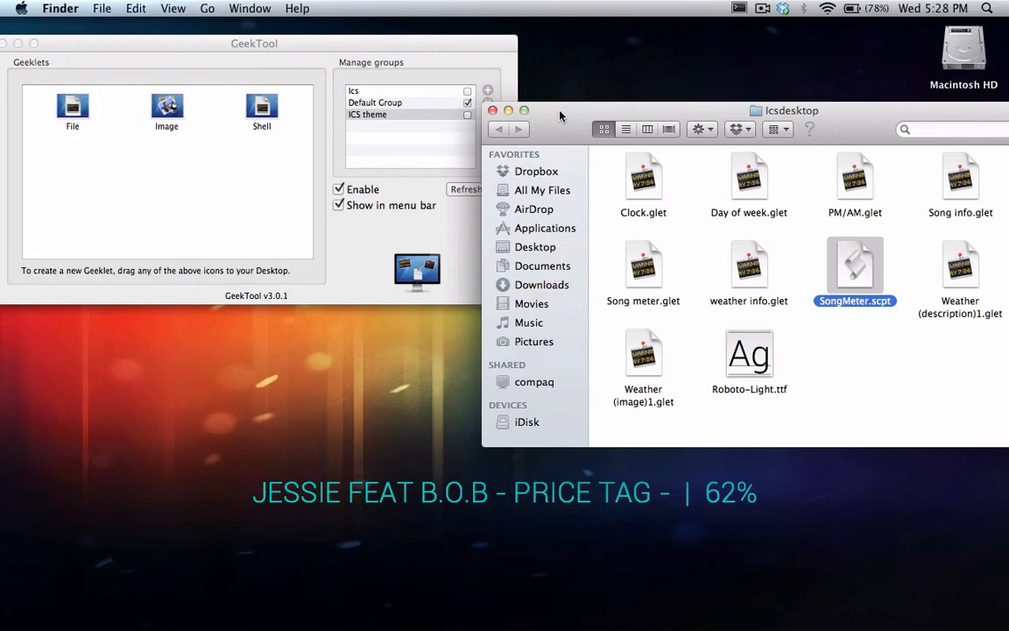
mouse_move(596, 126)
text(gogo)
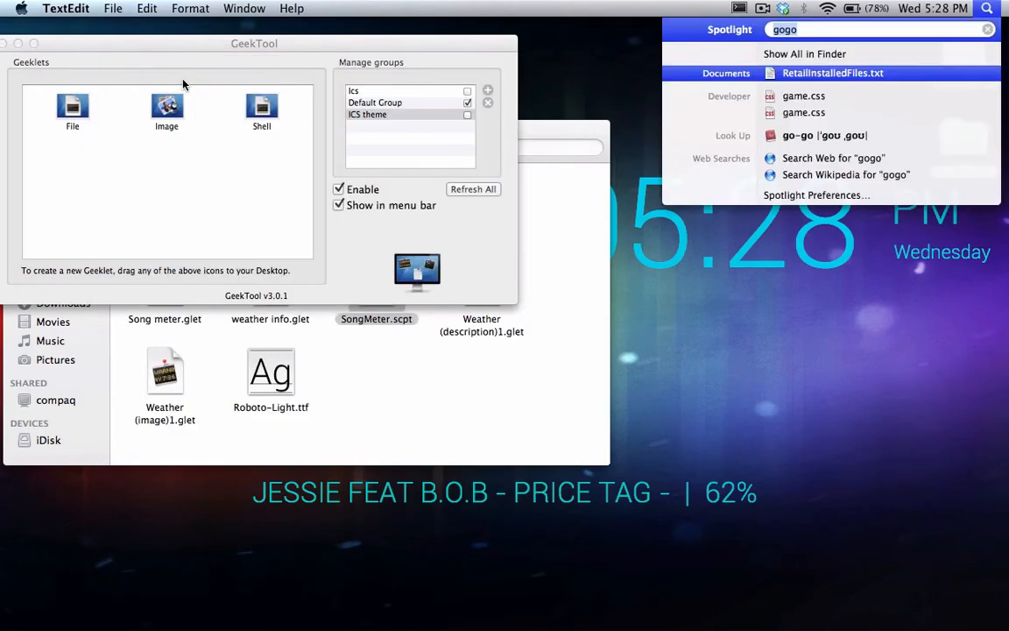
Step: Search Spotlight for 'goo' and launch Google Chrome
click(989, 28)
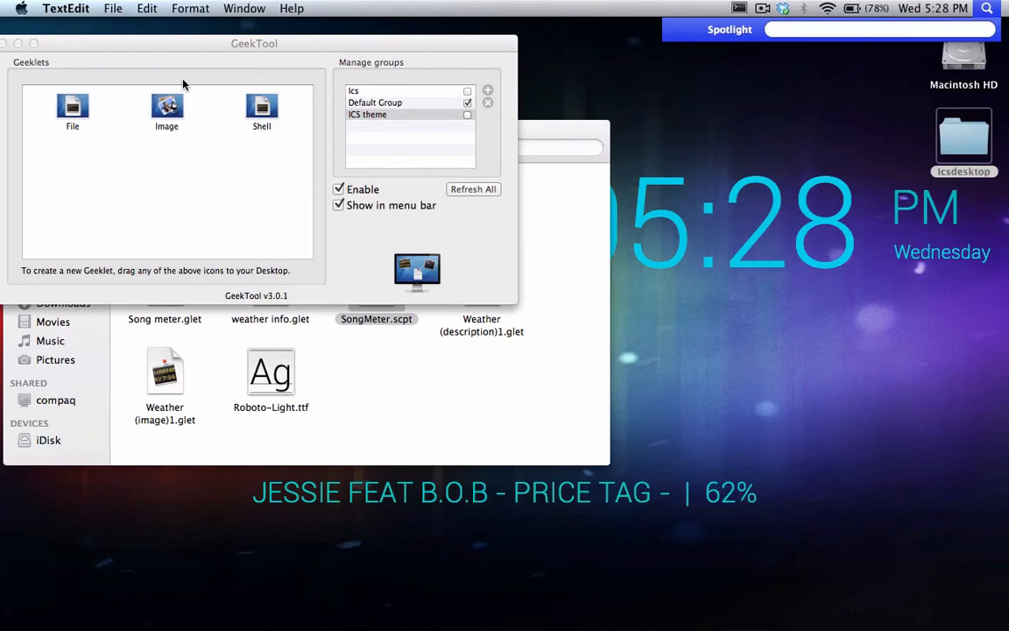
text(goo)
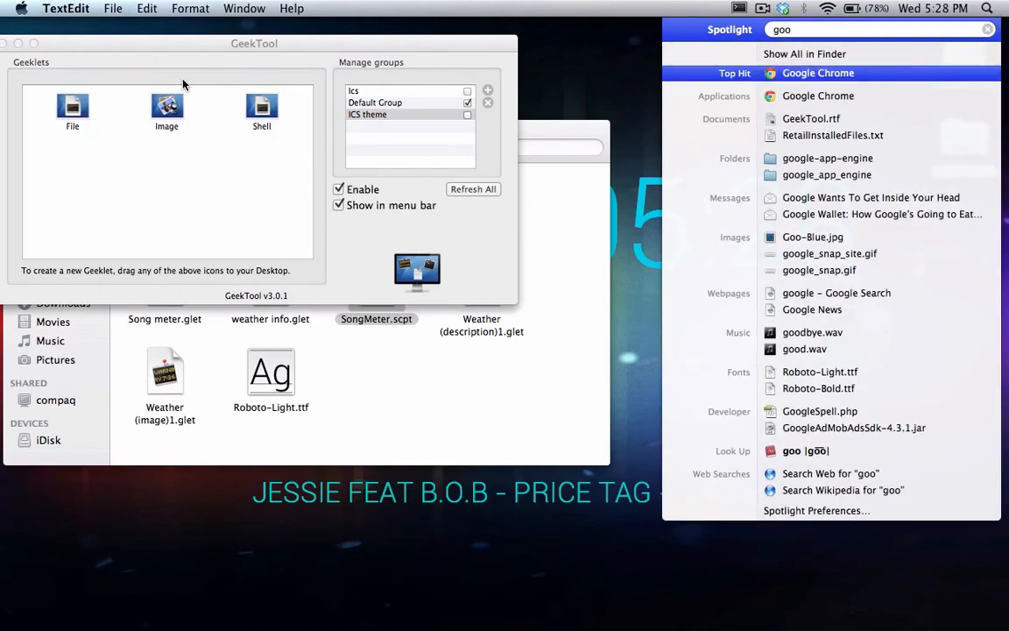
click(816, 73)
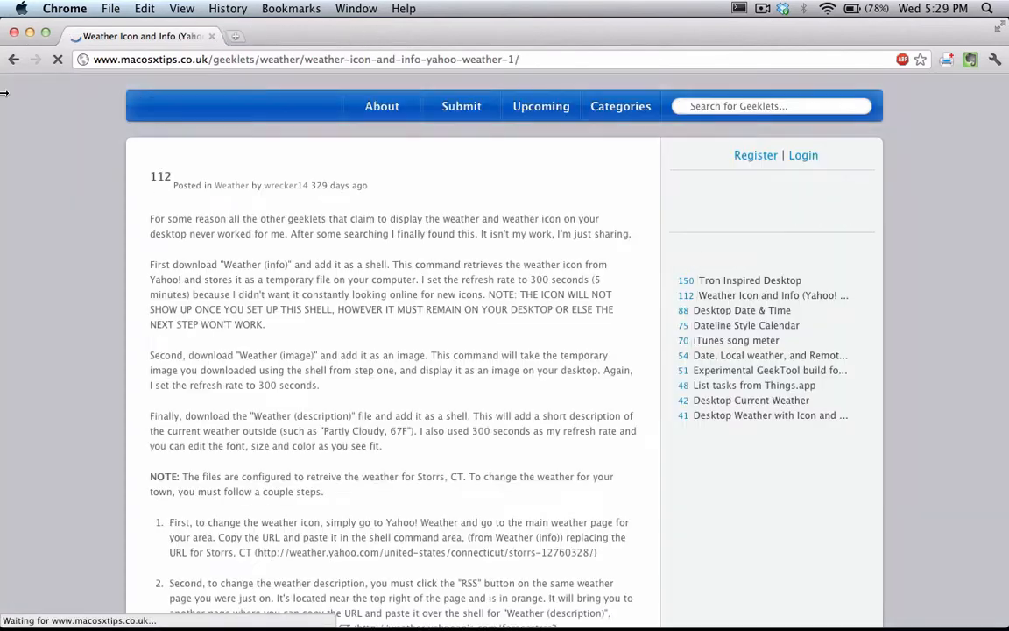
Step: Visit youtube.com then yahoo.com and begin a 'new y' search on Yahoo
scroll(down, 3)
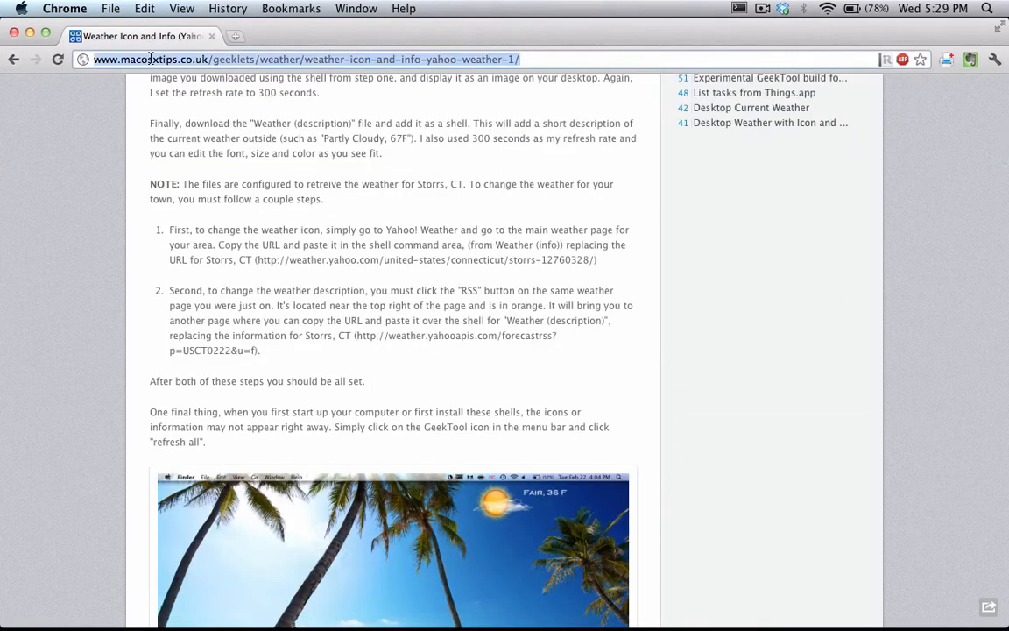
text(youtube.com)
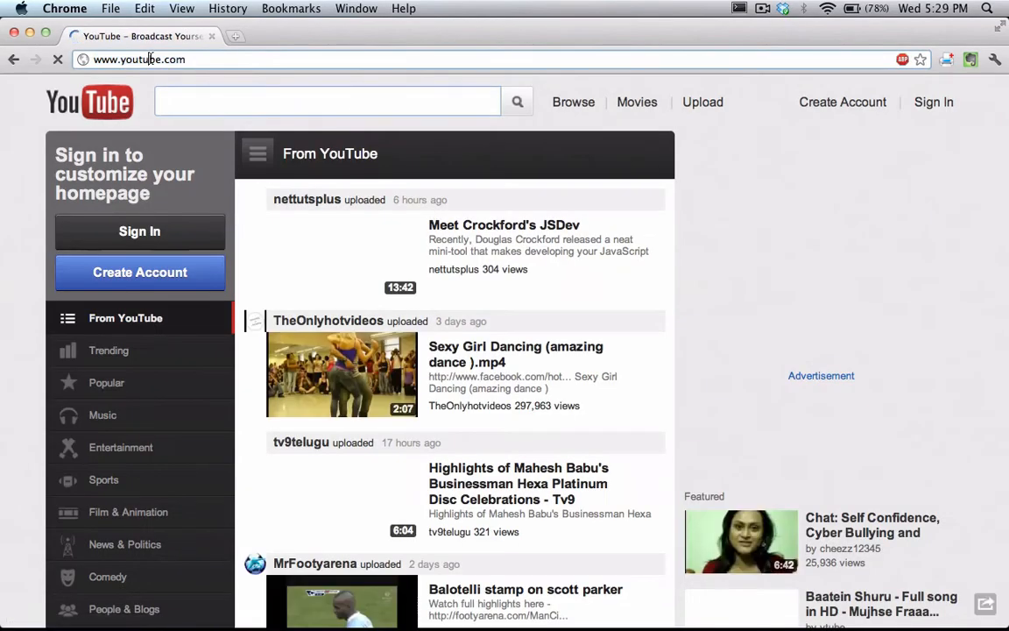
text(yahoo.com)
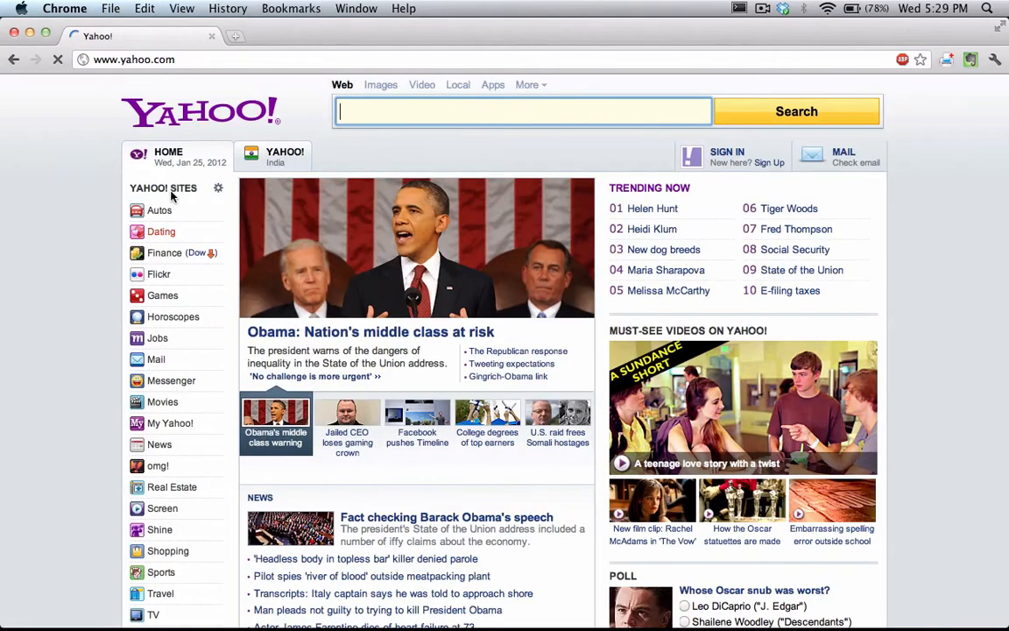
mouse_move(441, 112)
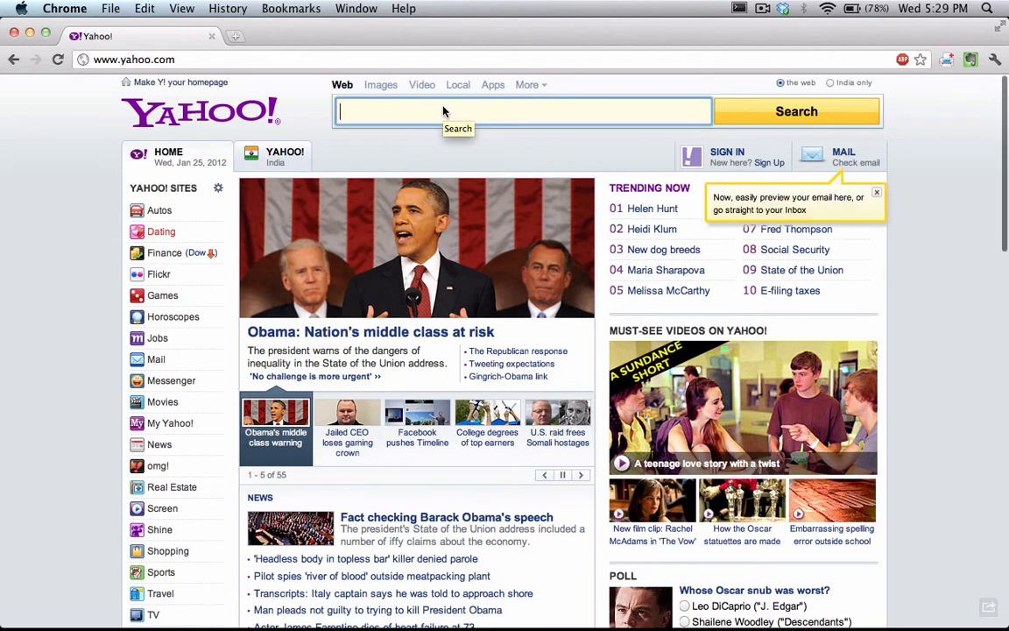
text(new)
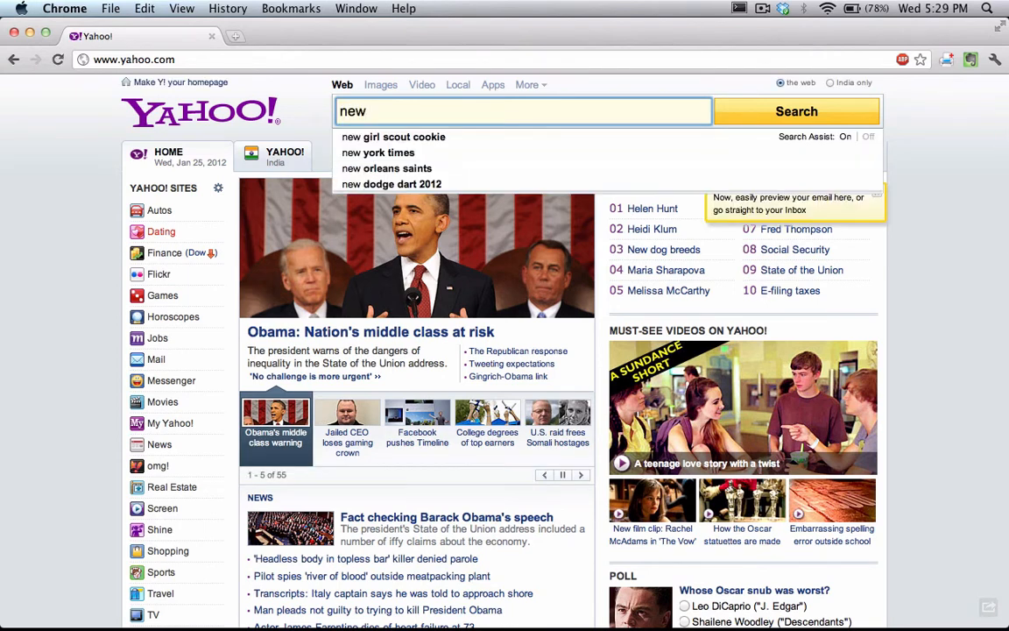
text(y)
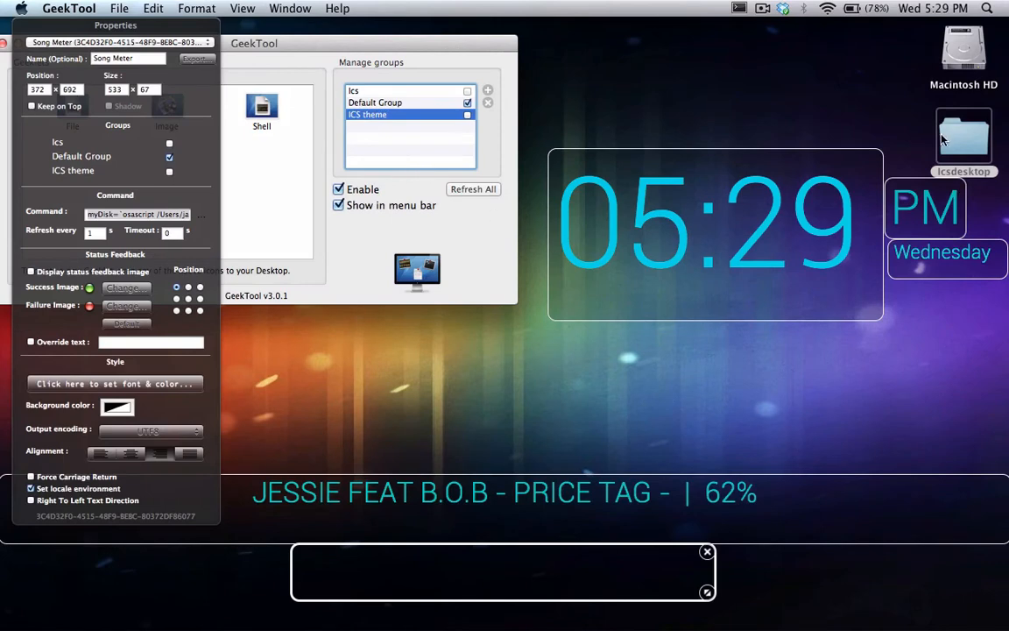
mouse_move(915, 186)
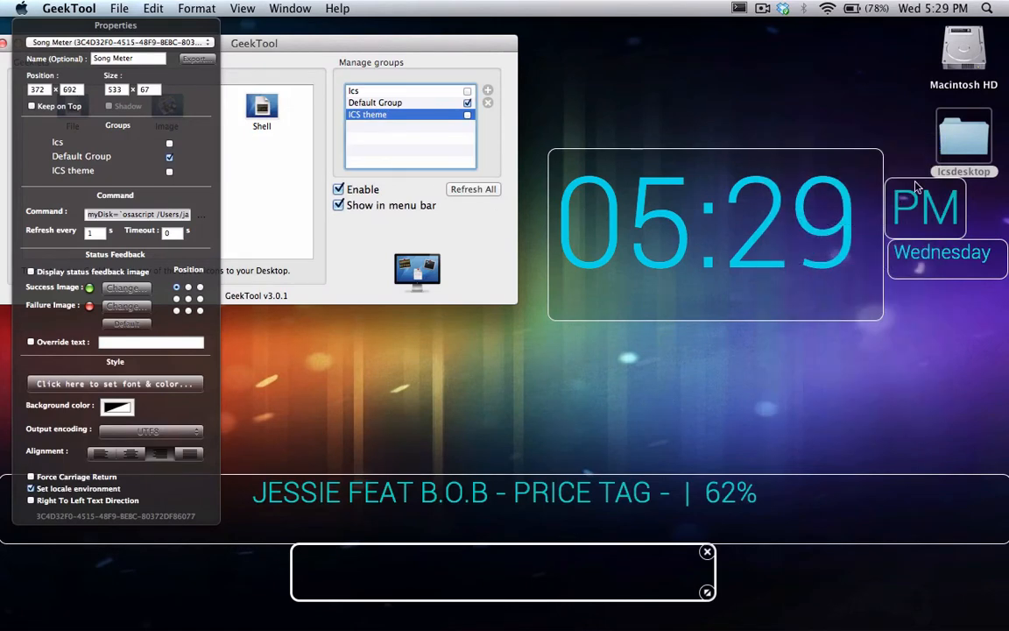
Step: Bring the Finder Icsdesktop folder window back to the front via Mission Control
right_click(963, 137)
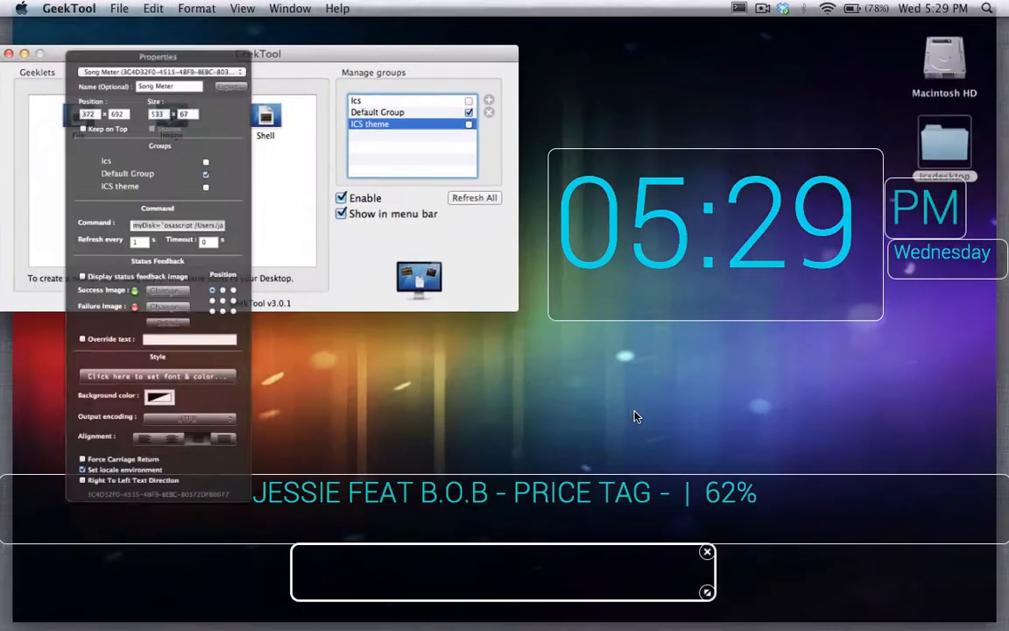
right_click(964, 137)
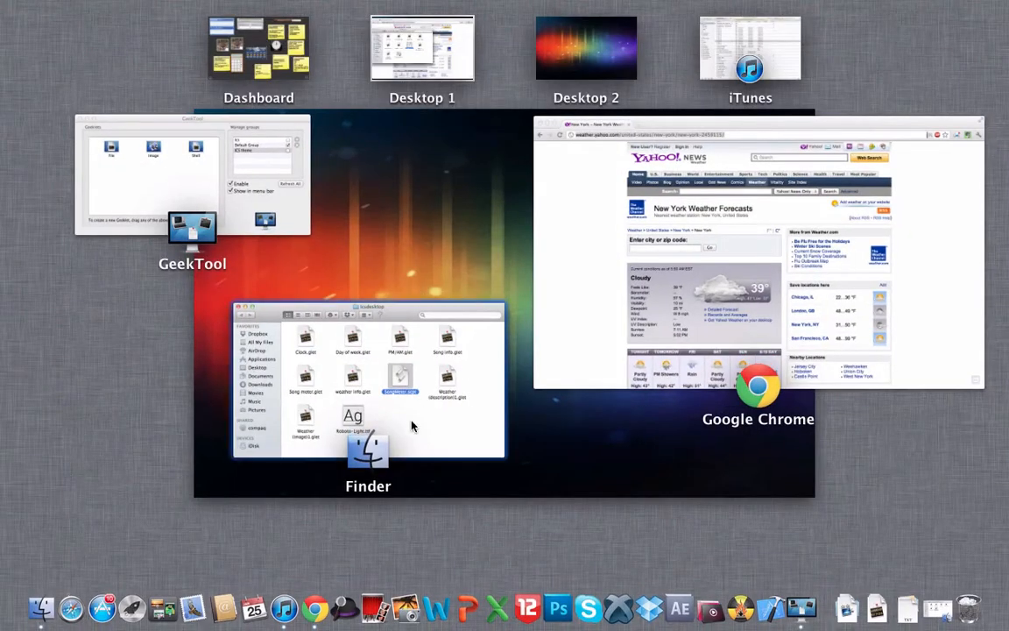
click(368, 382)
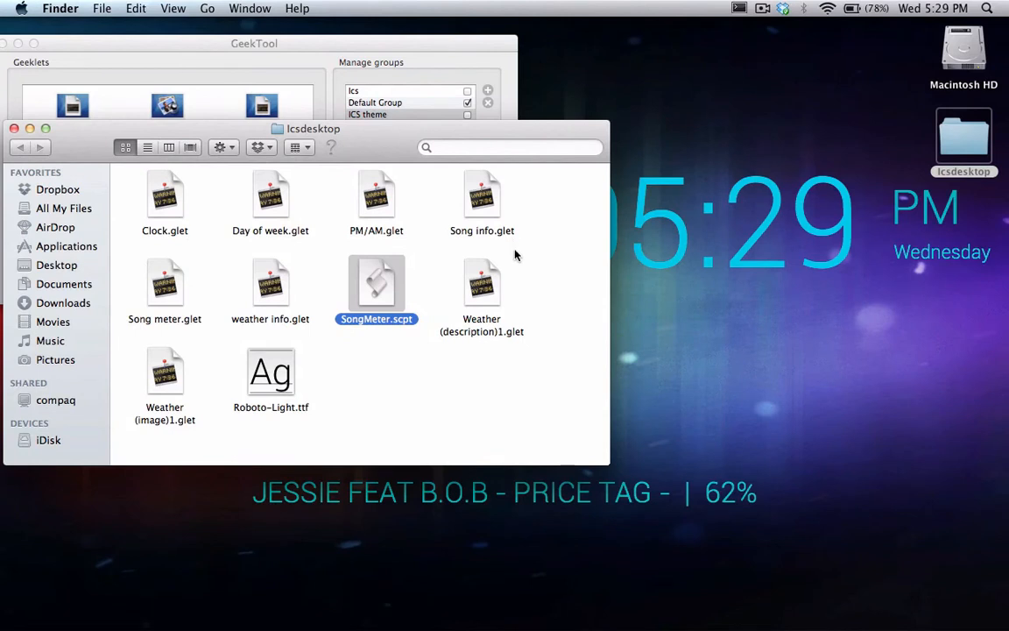
Step: Run weather info.glet from the Icsdesktop folder
click(270, 282)
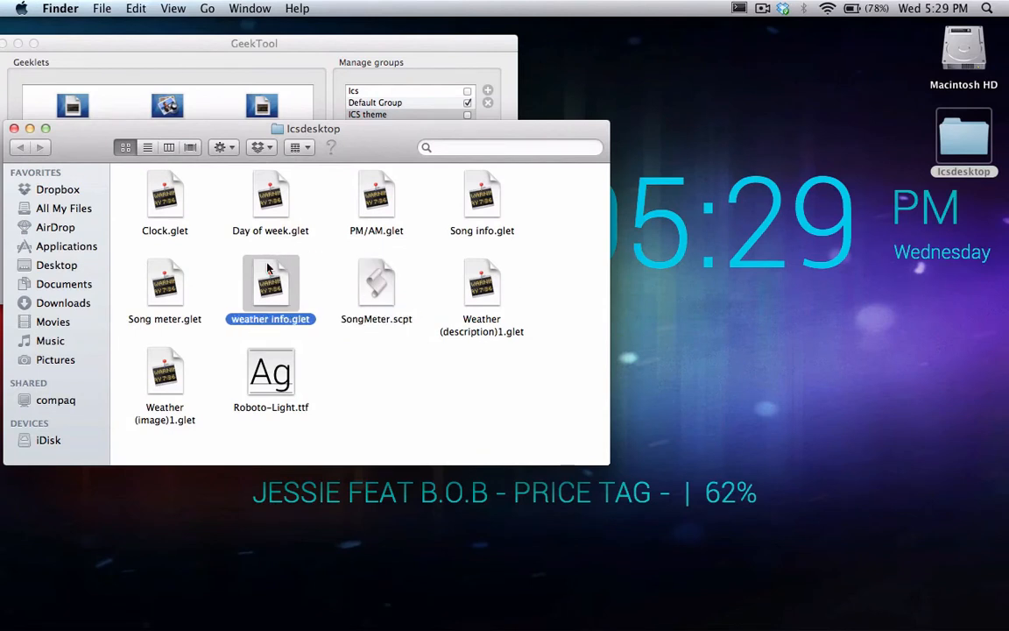
right_click(270, 282)
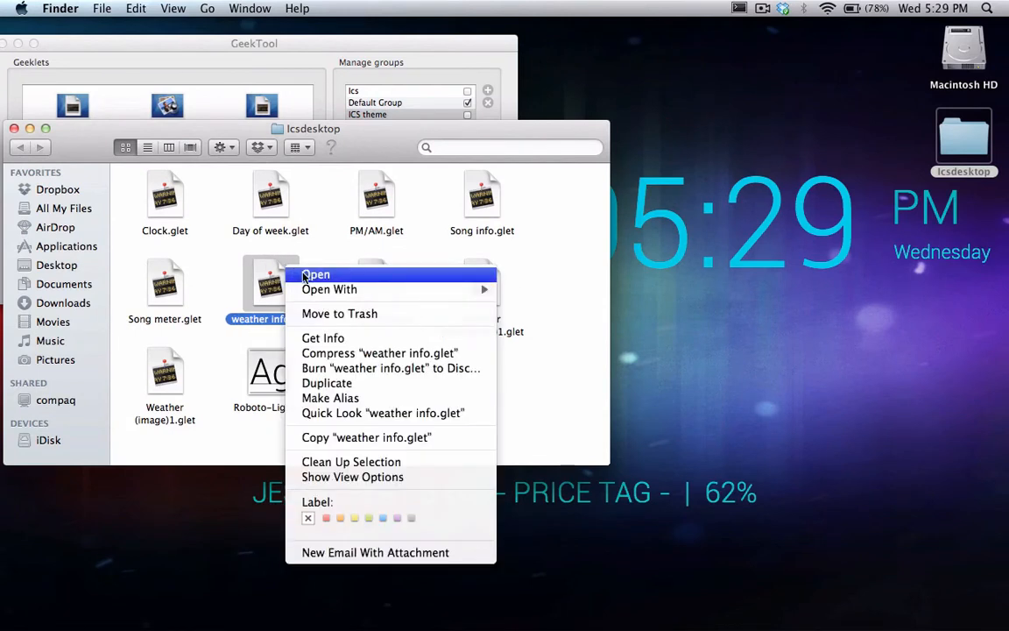
click(315, 273)
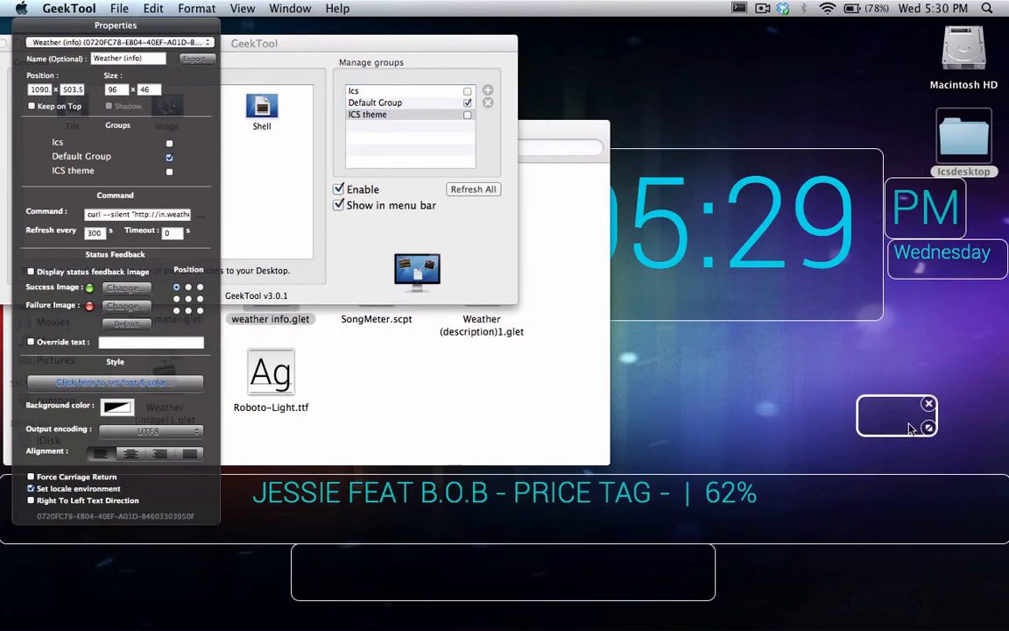
Step: Place the weather info geeklet on the right below Wednesday and view its Yahoo weather URL
drag(897, 414, 674, 59)
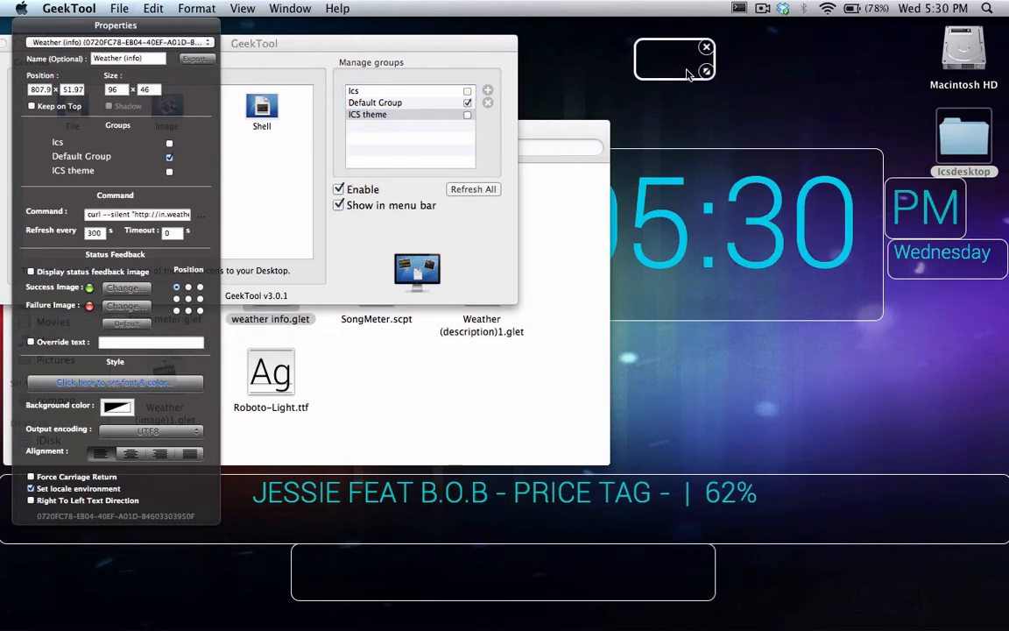
drag(675, 60, 963, 436)
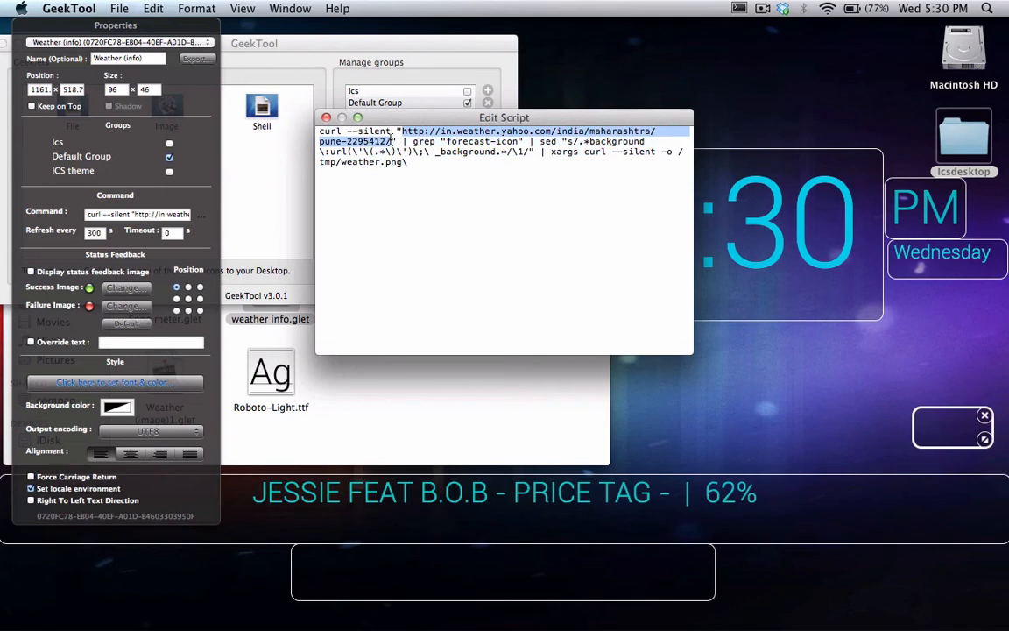
key(delete)
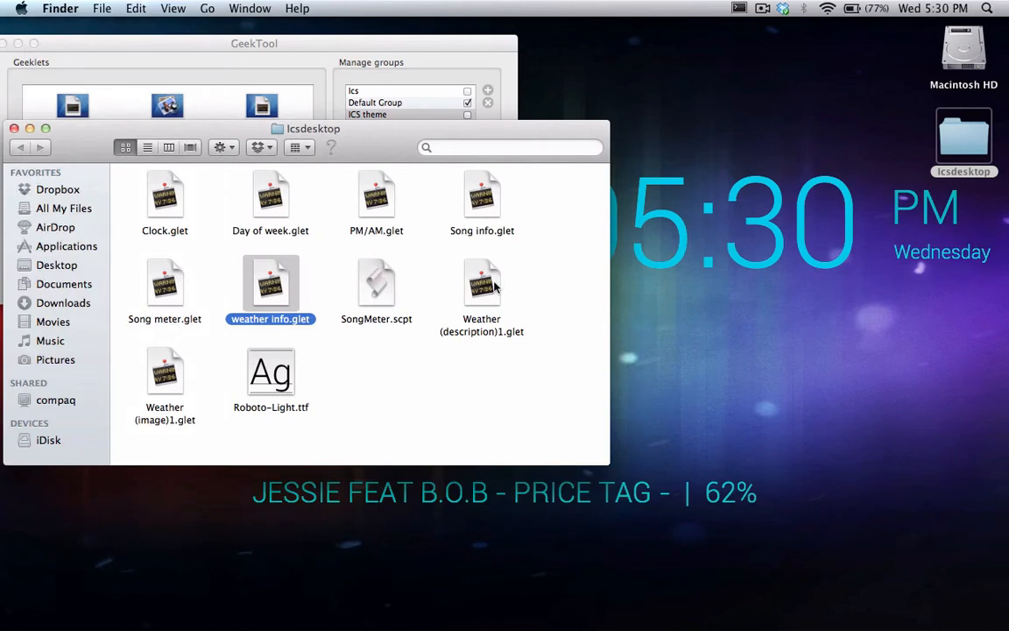
mouse_move(218, 354)
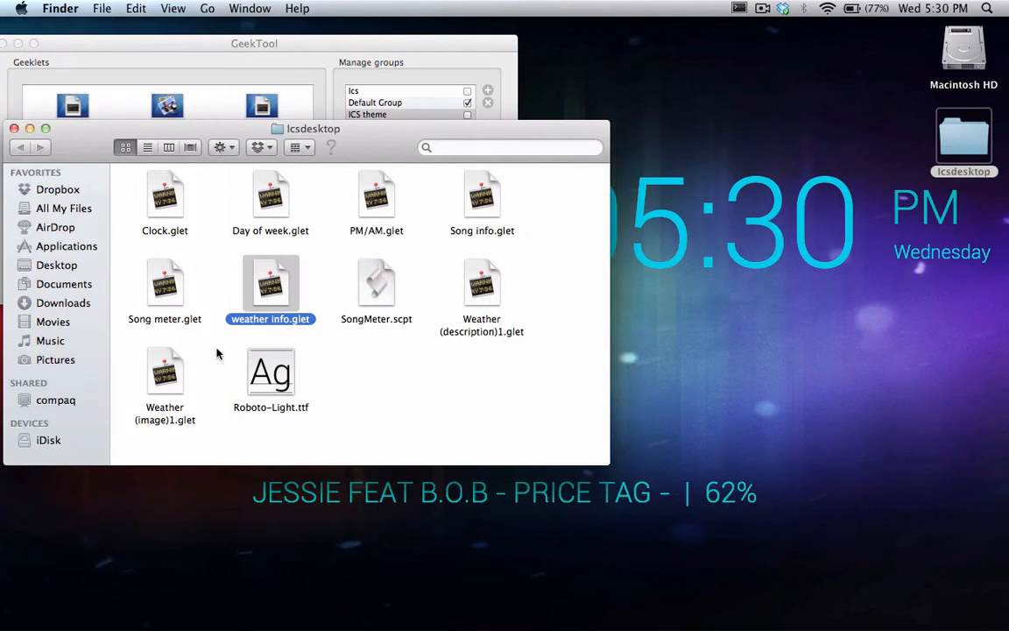
Step: Load Weather (image)1.glet so the cloud icon shows, then bring up actions for Weather (description)1.glet
right_click(165, 371)
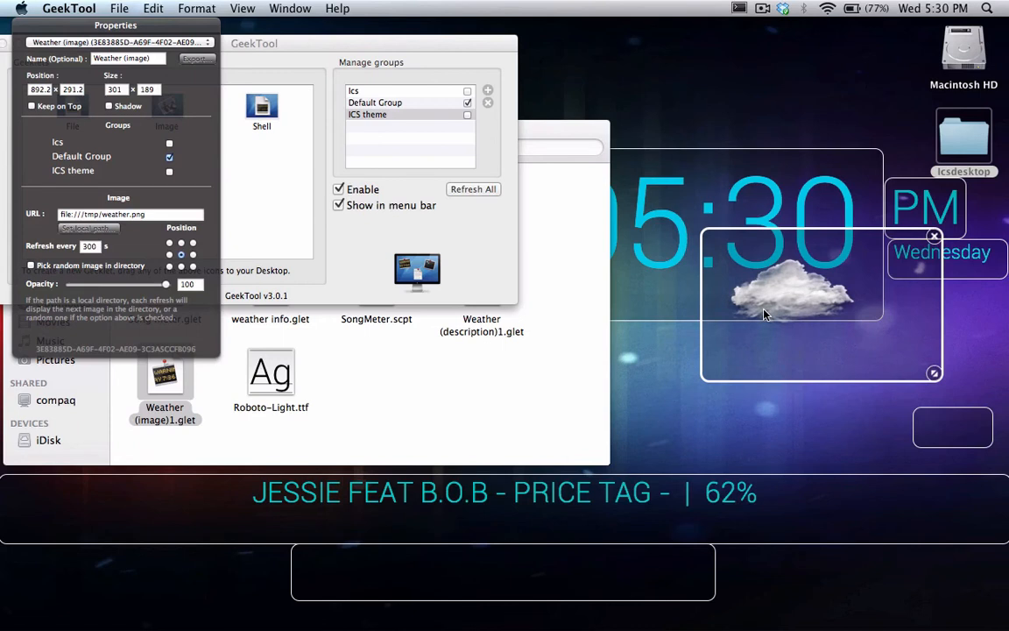
mouse_move(885, 315)
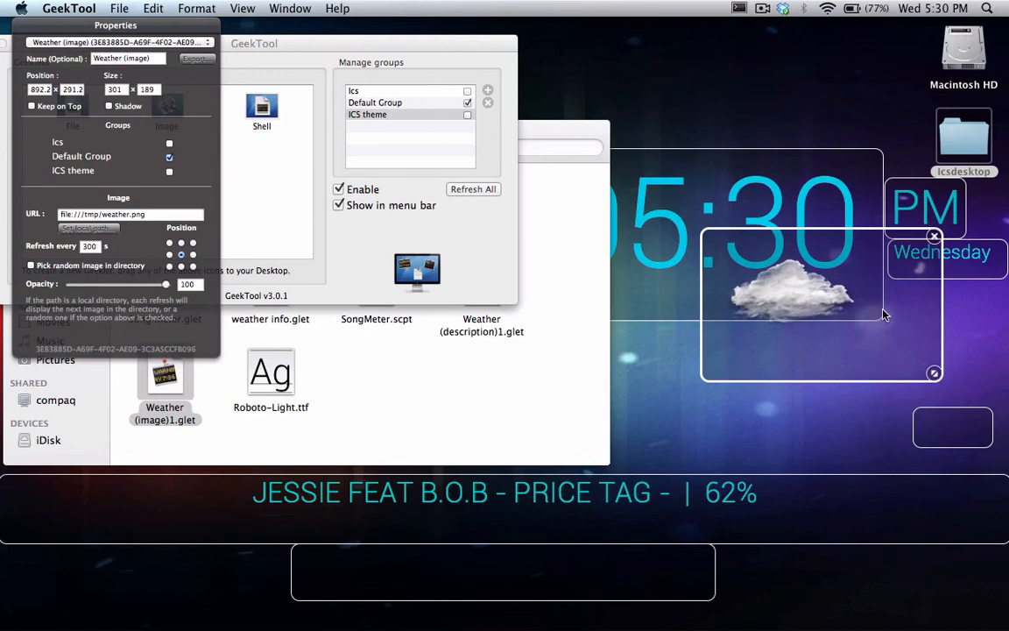
mouse_move(389, 288)
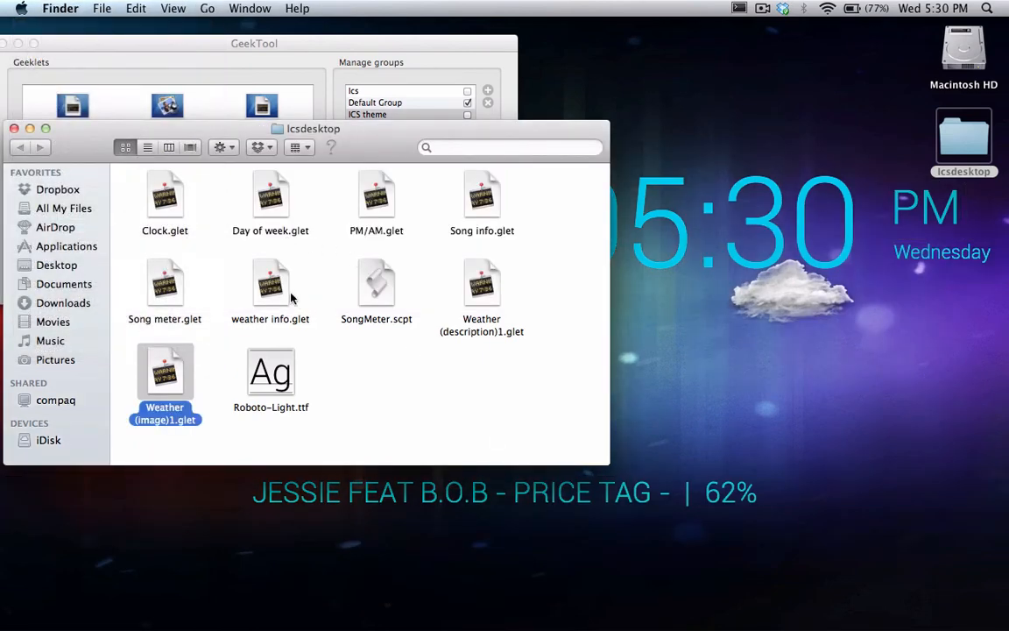
right_click(480, 290)
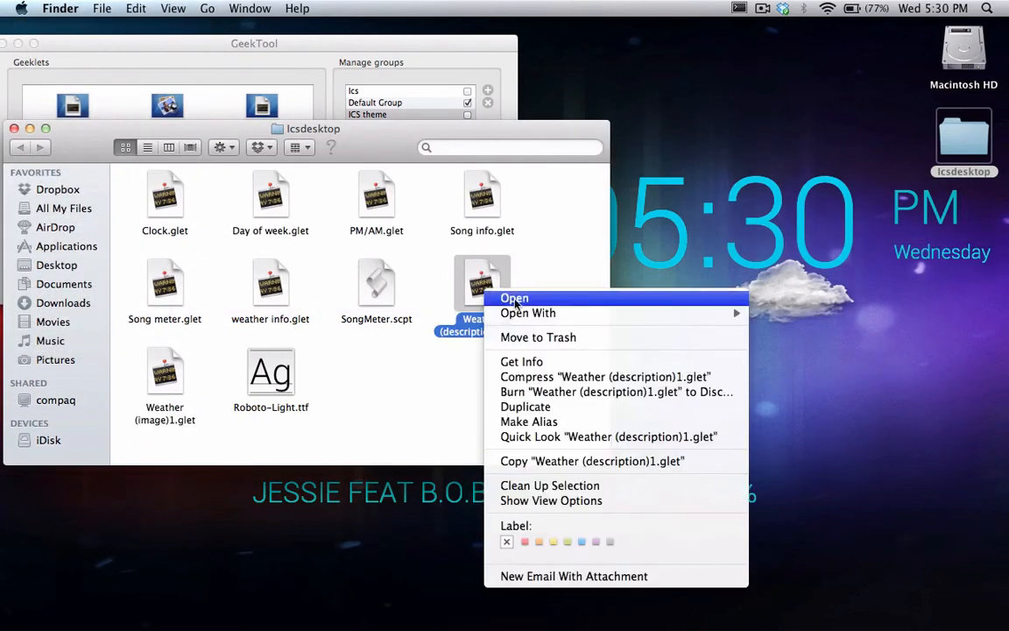
Step: Run Weather (description)1.glet, confirming the New Geeklet prompt, so 'Cloudy, 37 F' appears under the icon
click(516, 298)
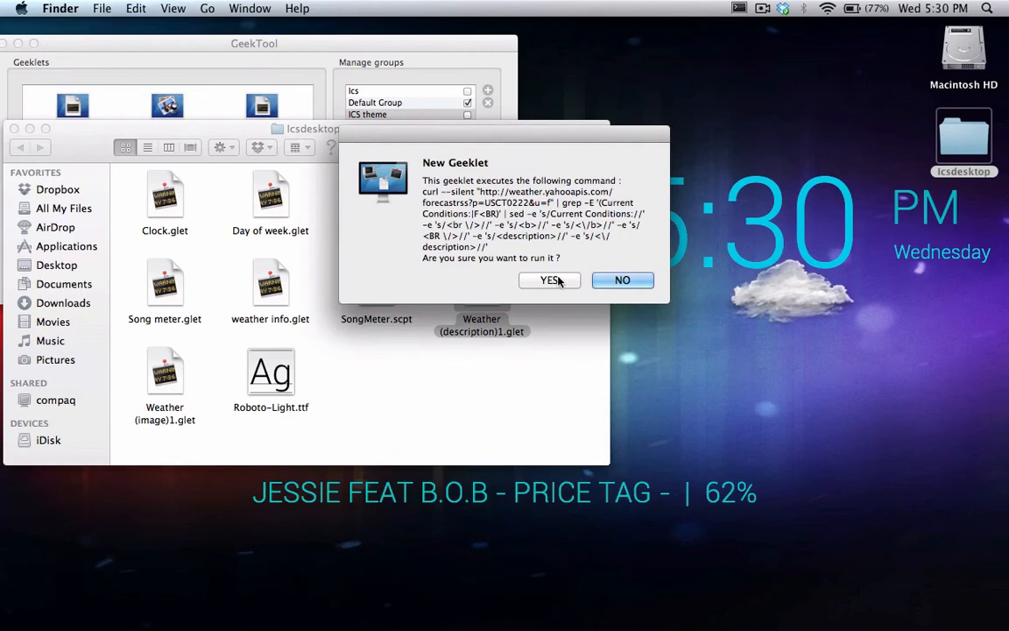
click(550, 281)
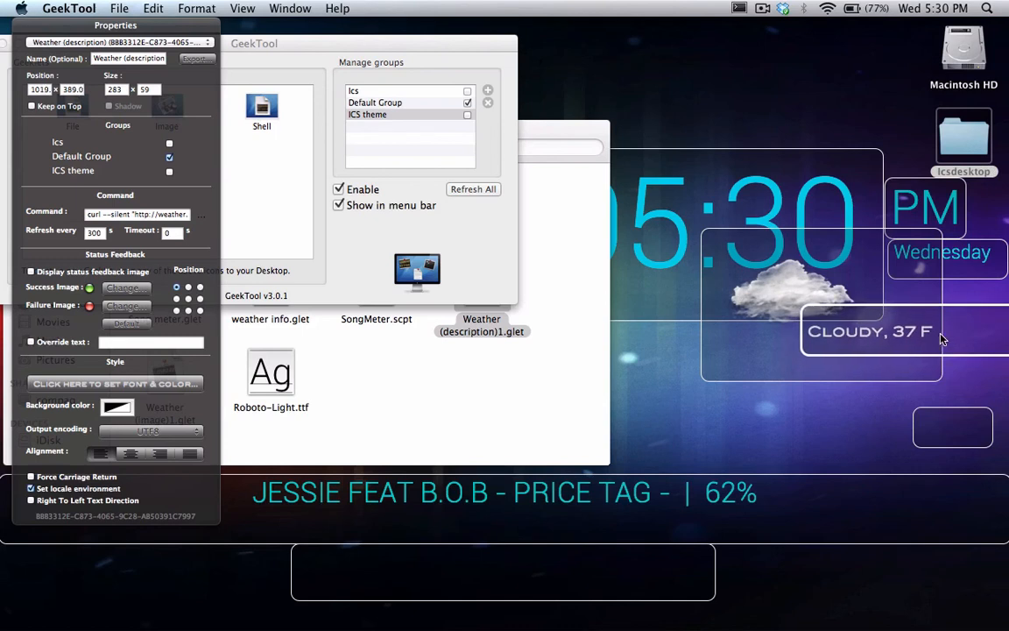
mouse_move(526, 184)
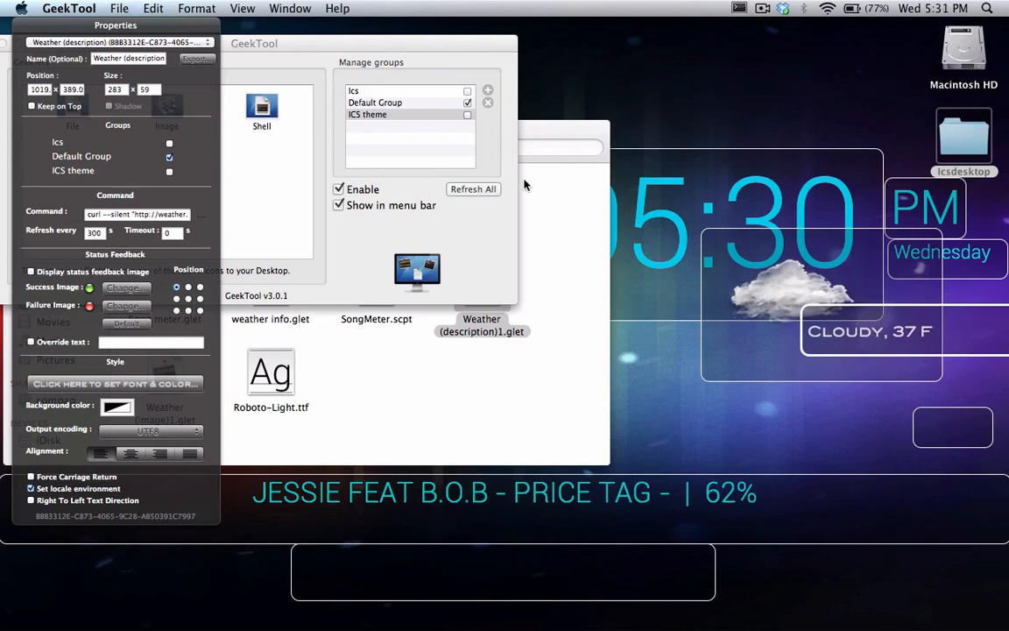
mouse_move(184, 382)
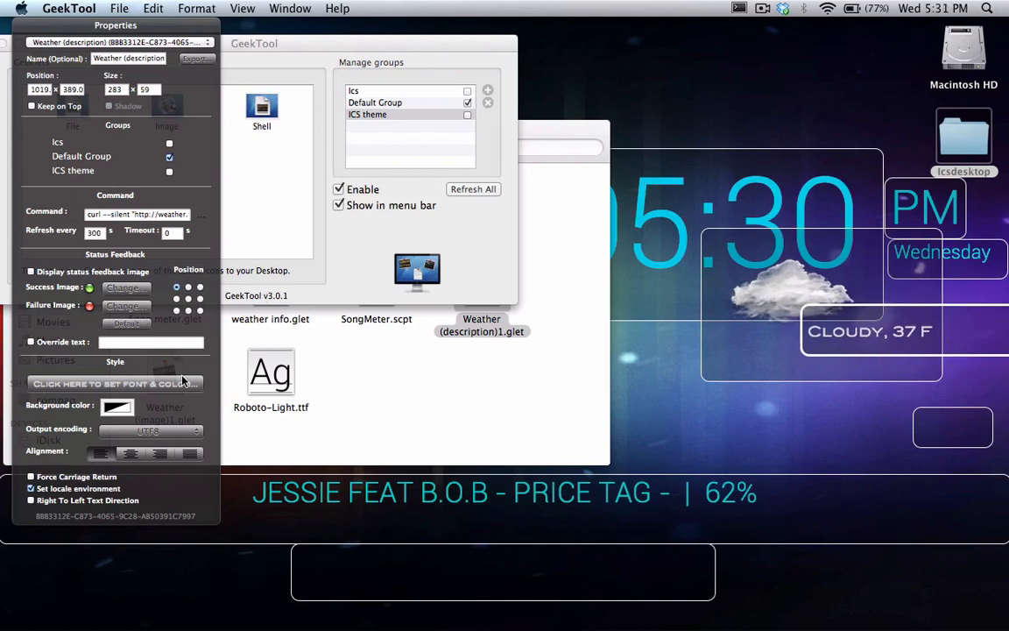
Step: Set the 'Cloudy, 37 F' text to Roboto Light at size 30
click(115, 384)
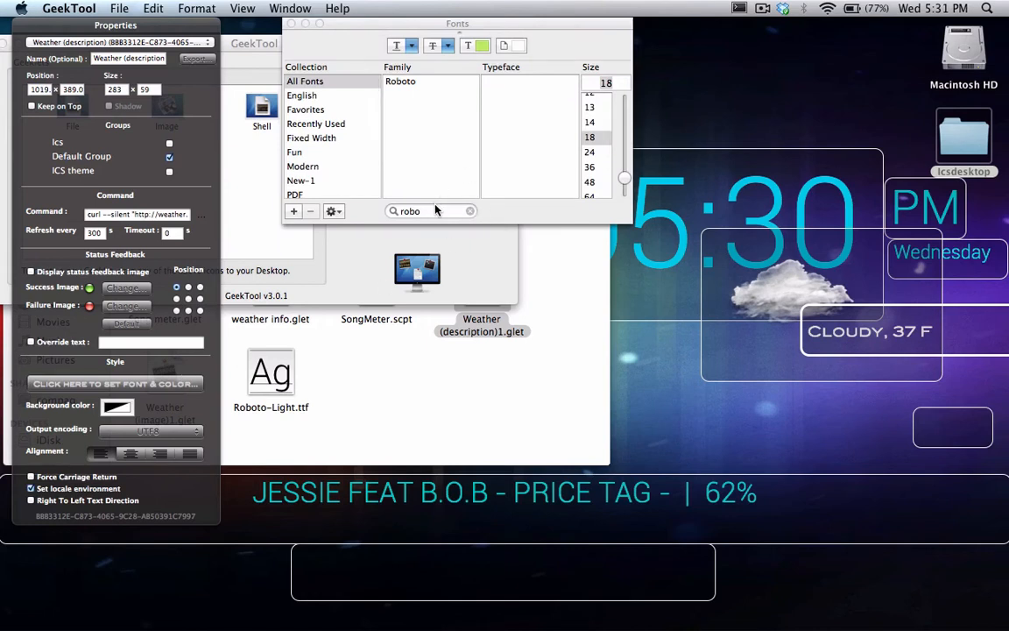
mouse_move(427, 221)
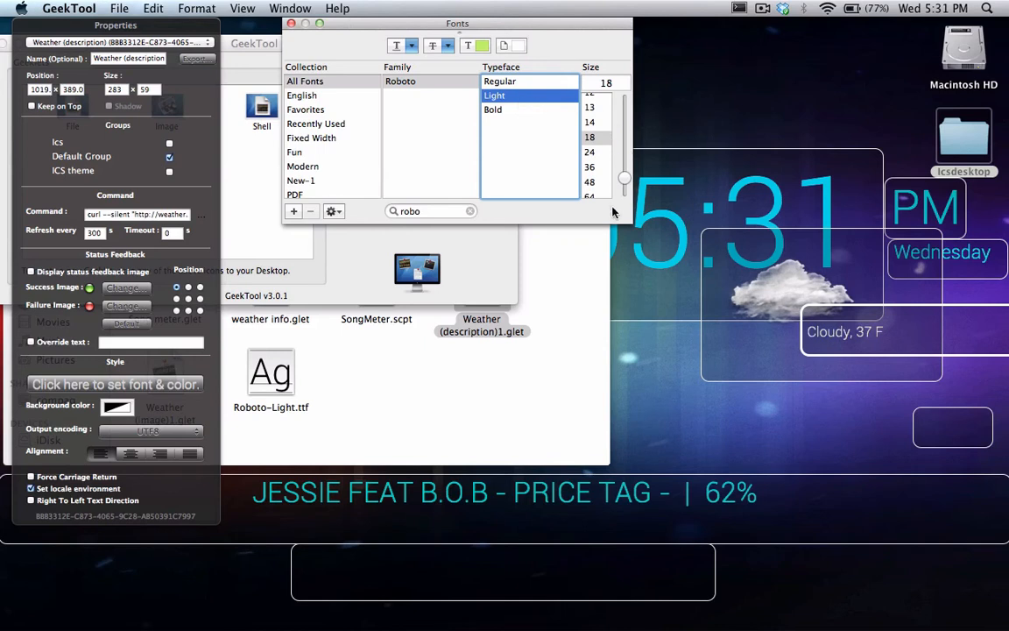
click(605, 82)
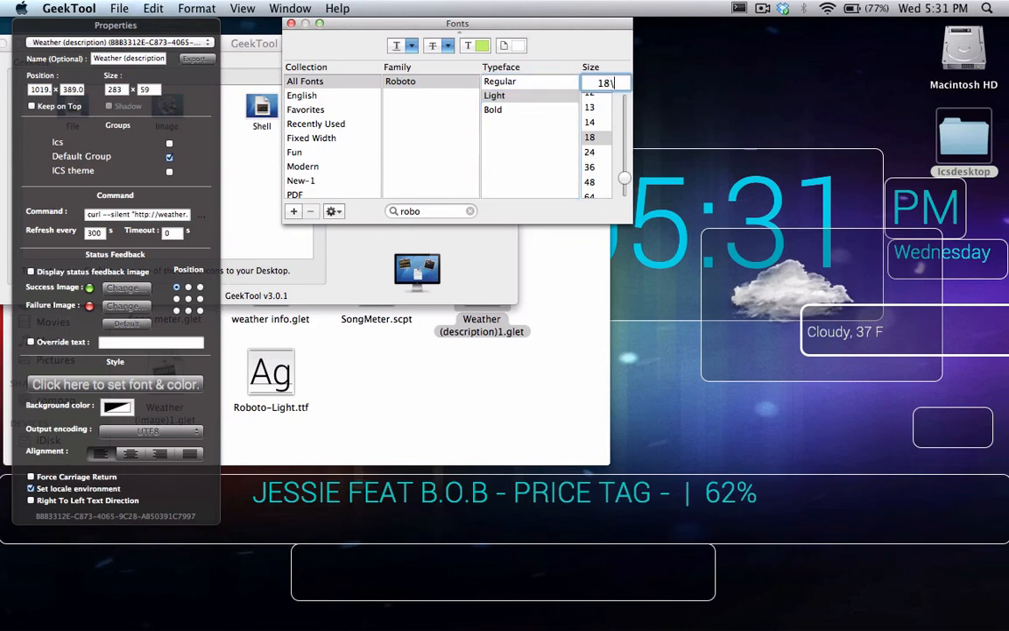
text(3)
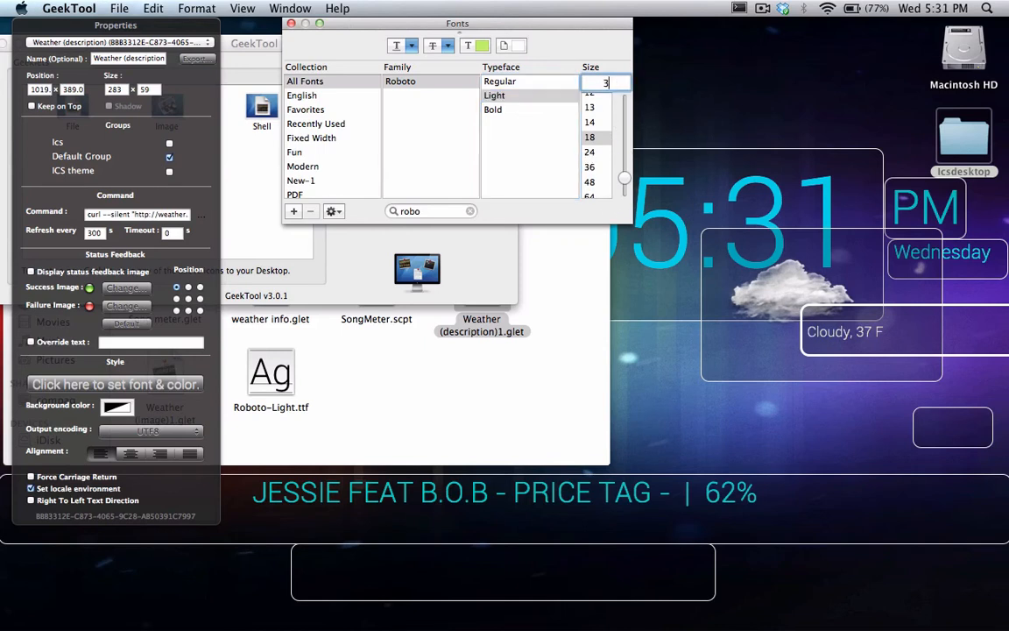
text(0)
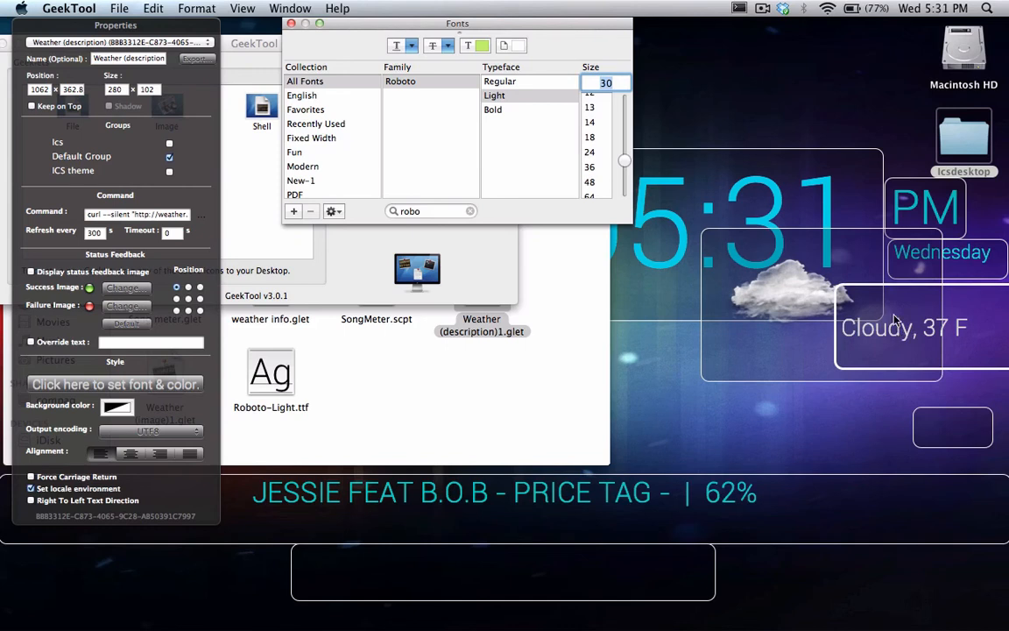
mouse_move(962, 286)
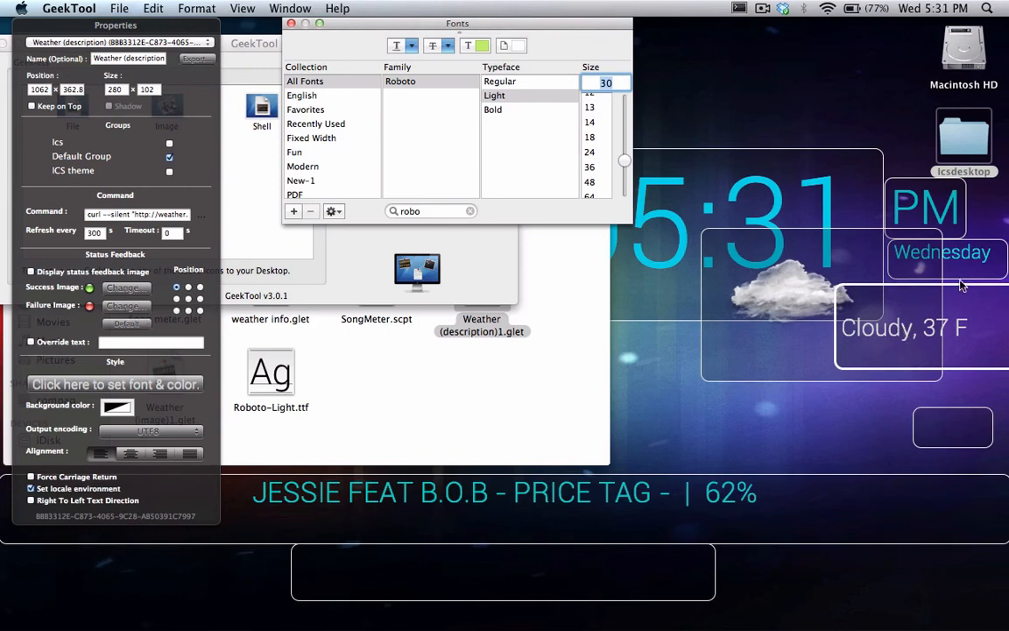
mouse_move(200, 215)
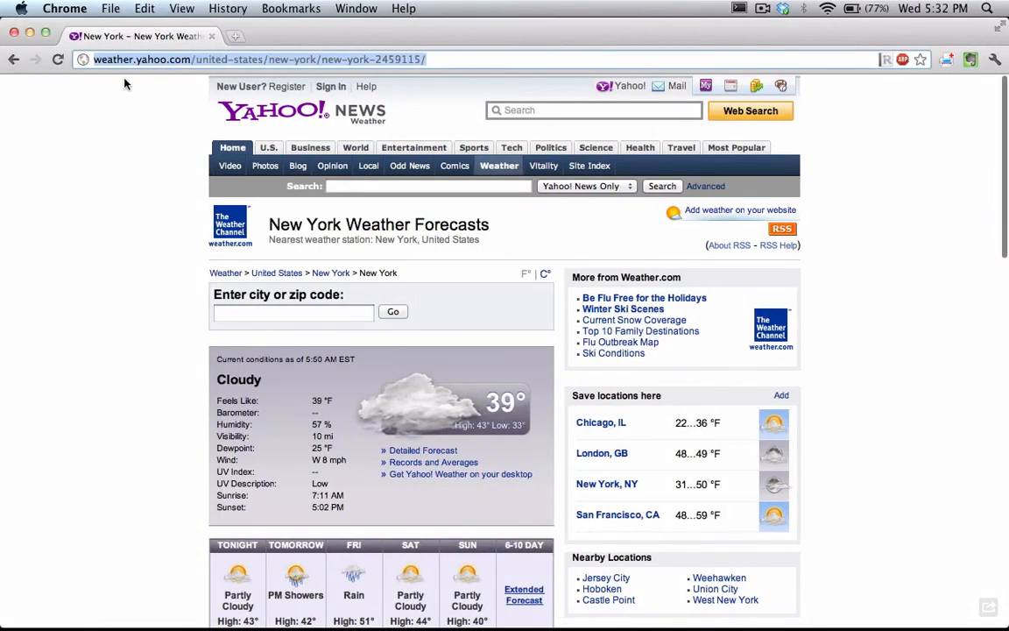
mouse_move(782, 230)
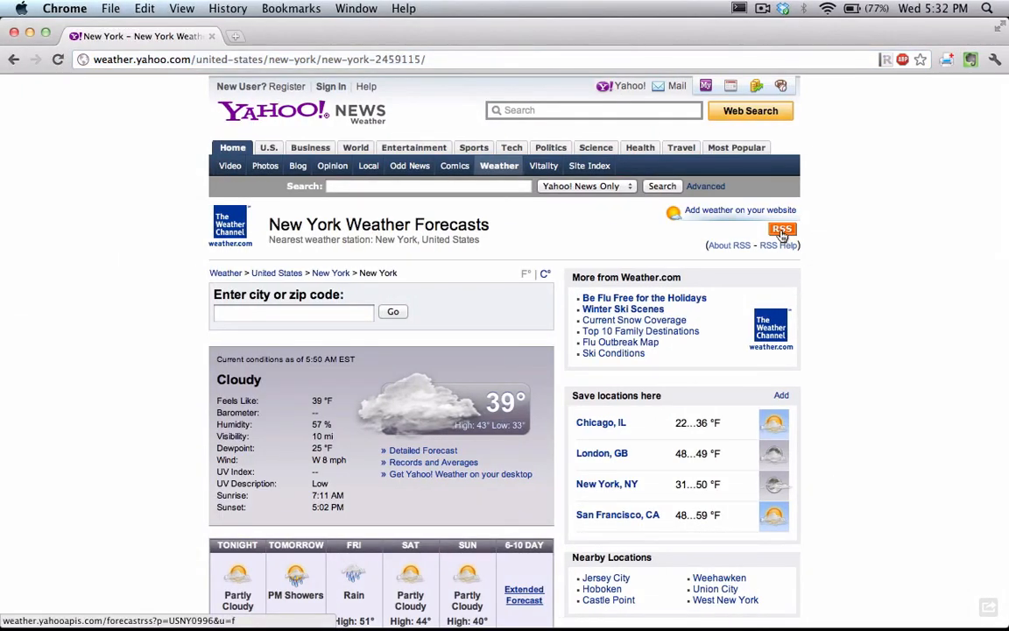
Step: Get the Yahoo RSS forecast feed link for New York (USNY0996)
click(781, 228)
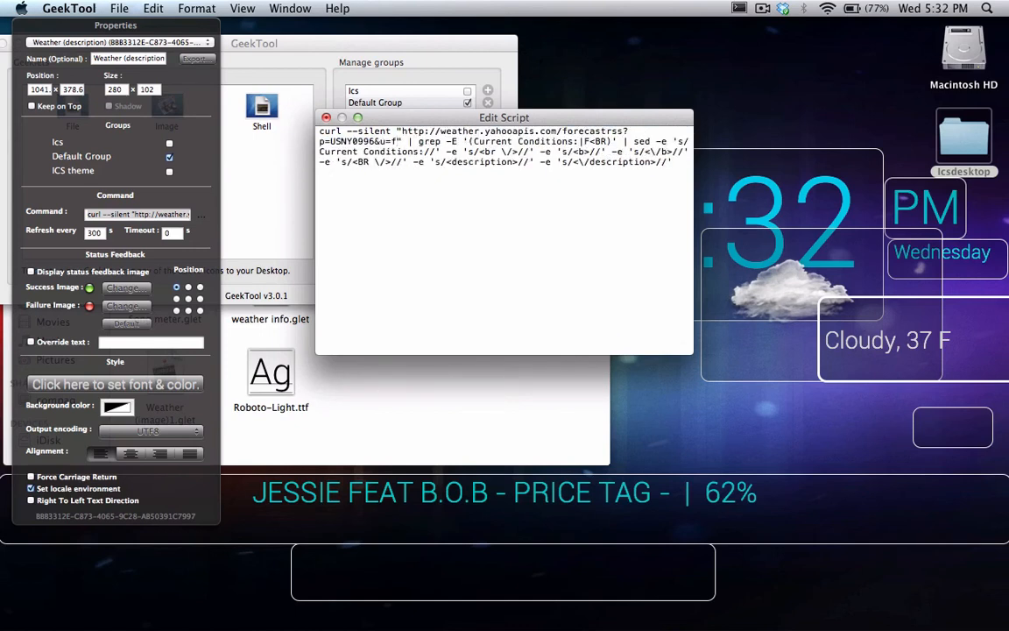
Step: Save the weather script with the New York forecastrss URL so it reads 'Cloudy, 39 F'
click(326, 118)
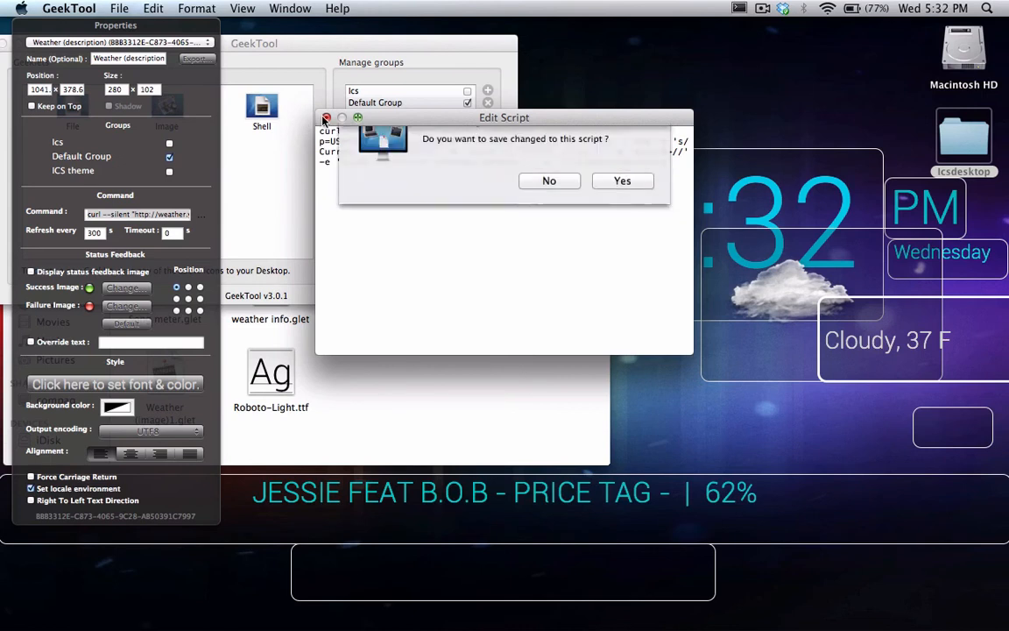
click(550, 180)
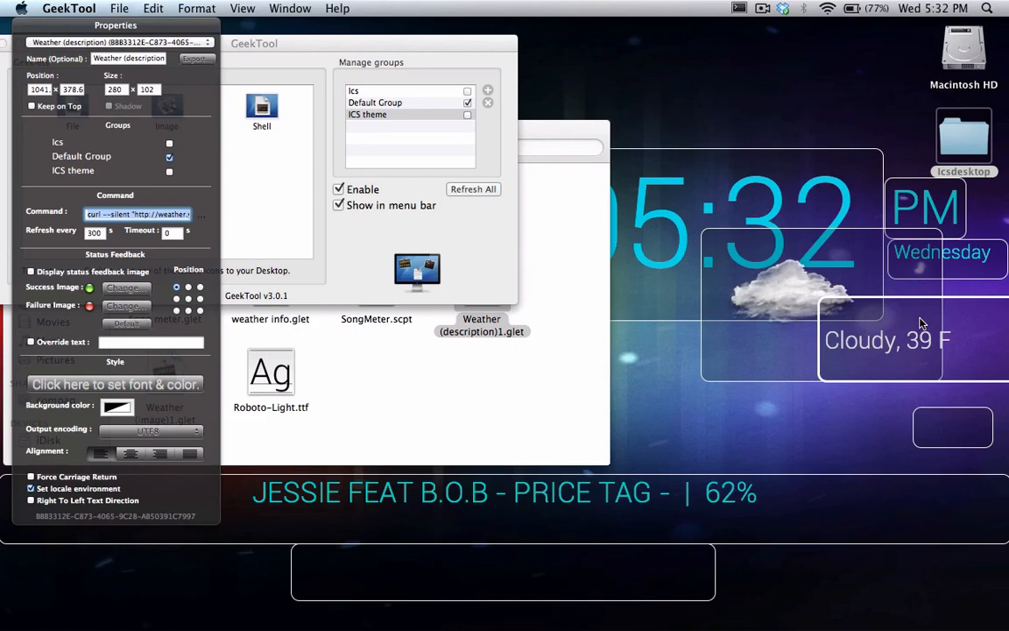
mouse_move(741, 401)
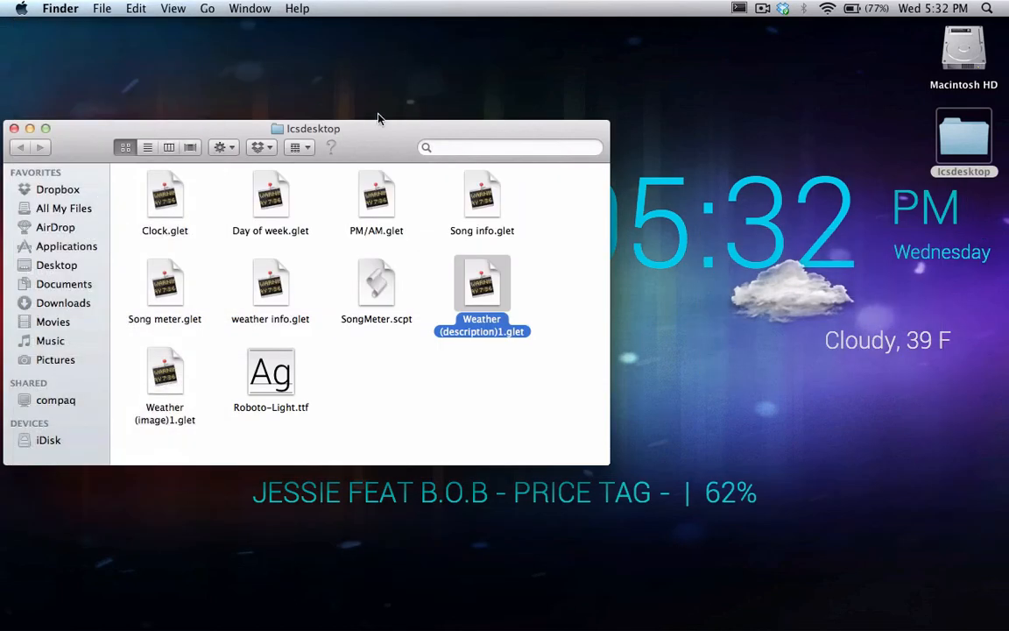
Step: Close the icsdesktop Finder window, leaving the finished clock, weather and song desktop
click(14, 129)
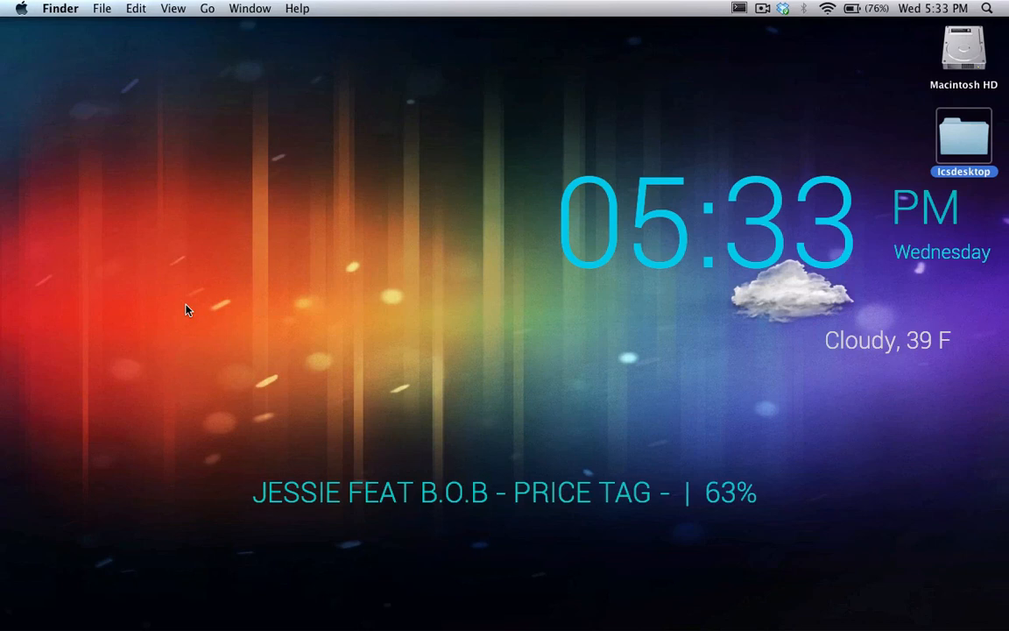
mouse_move(212, 367)
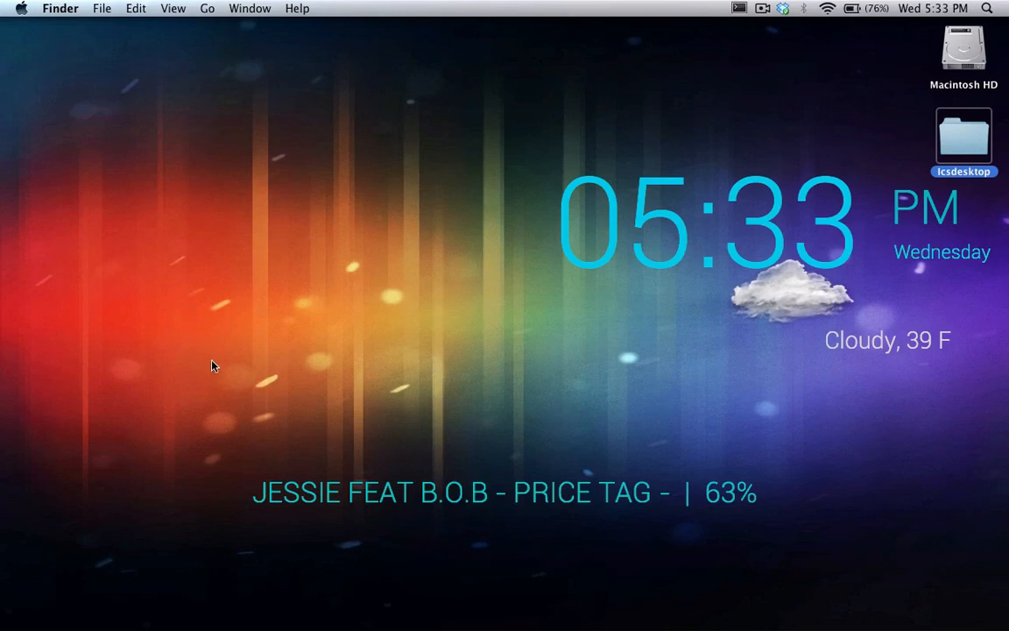